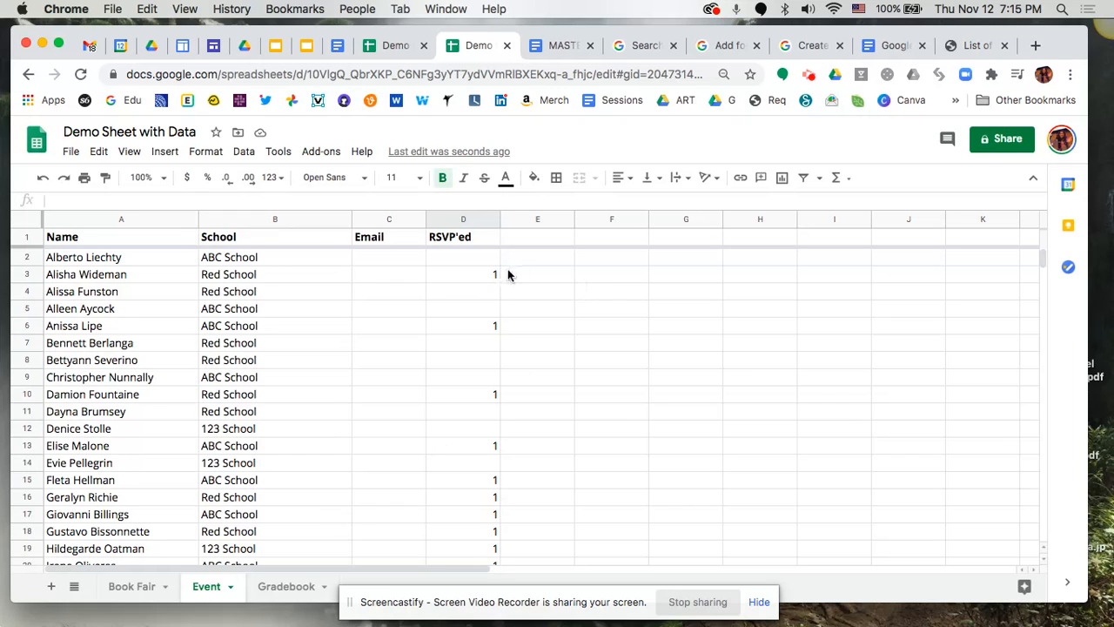
Start a formula with = in the TOTAL cell D53 under the RSVP'ed column
scroll(down, 3)
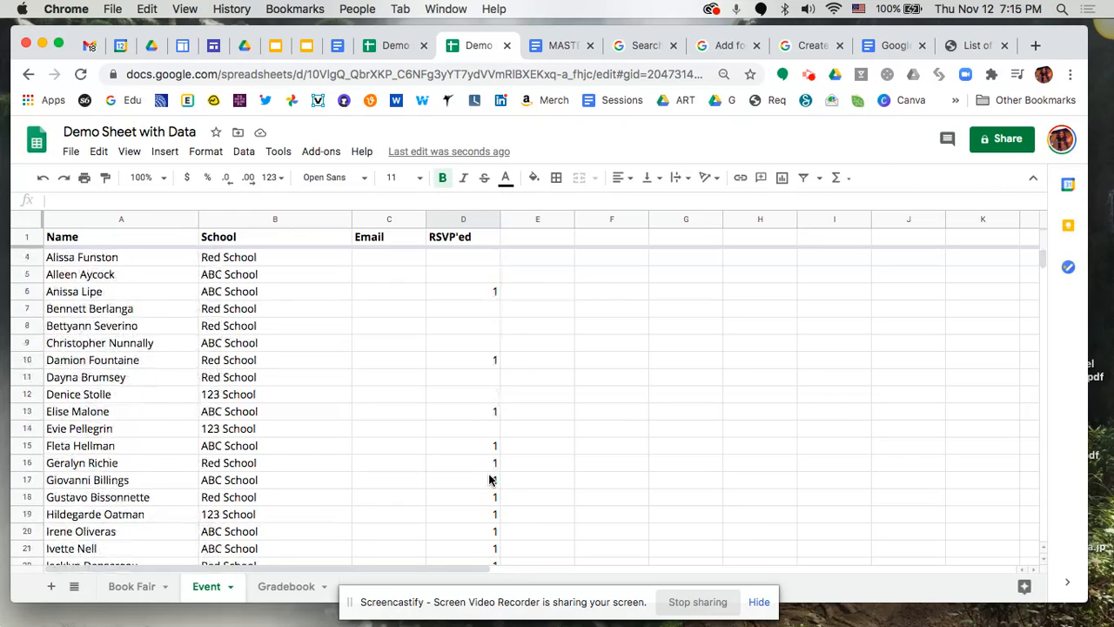
scroll(down, 3)
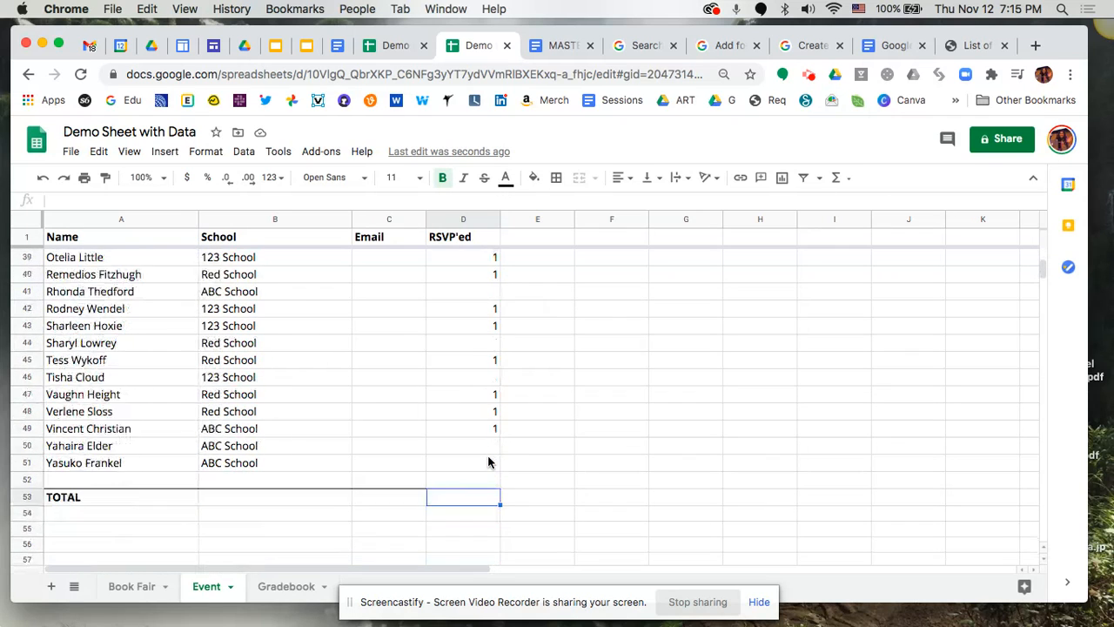
scroll(down, 3)
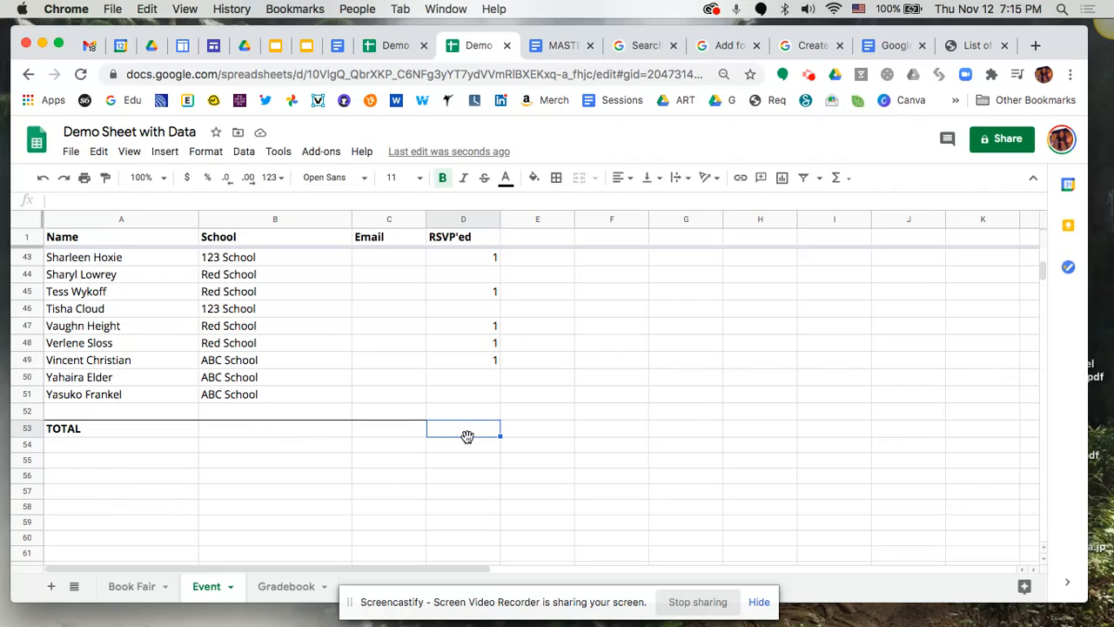
mouse_move(463, 436)
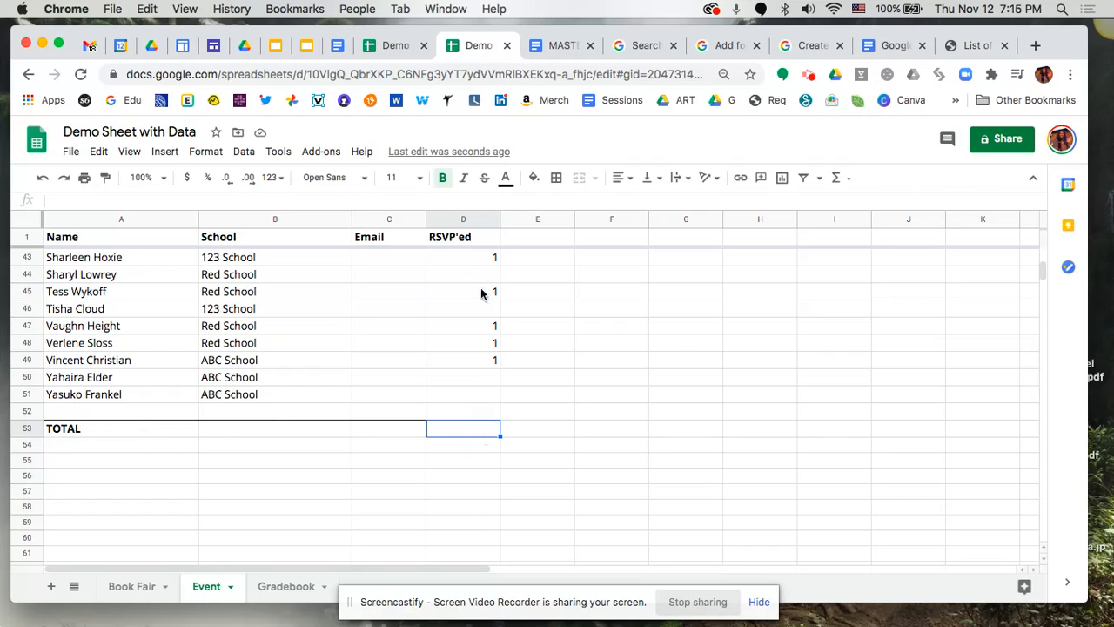
mouse_move(470, 272)
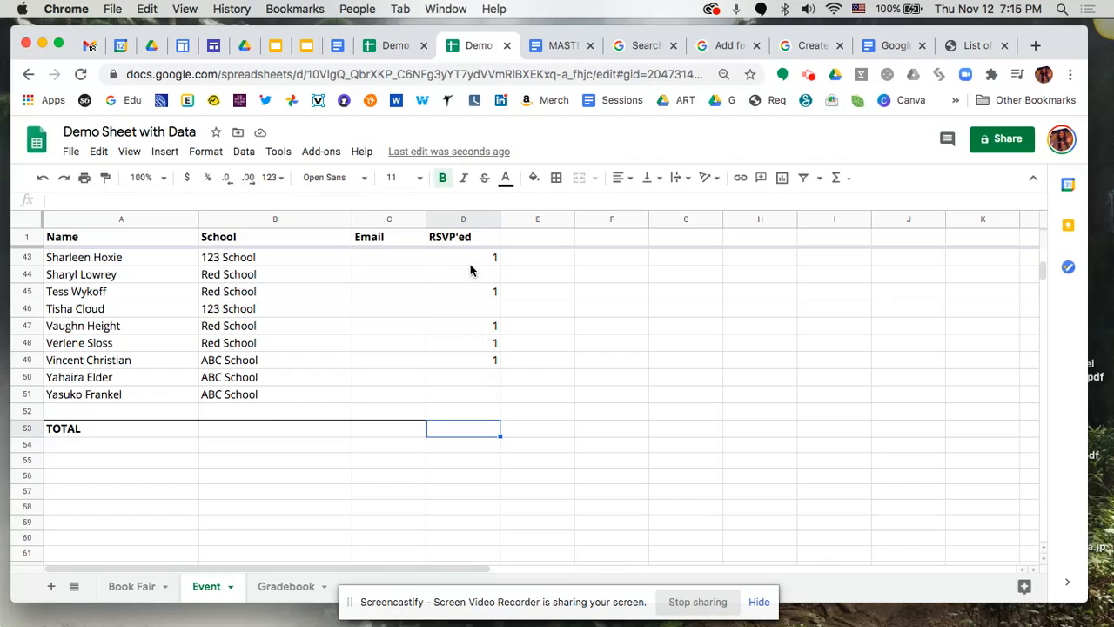
mouse_move(470, 367)
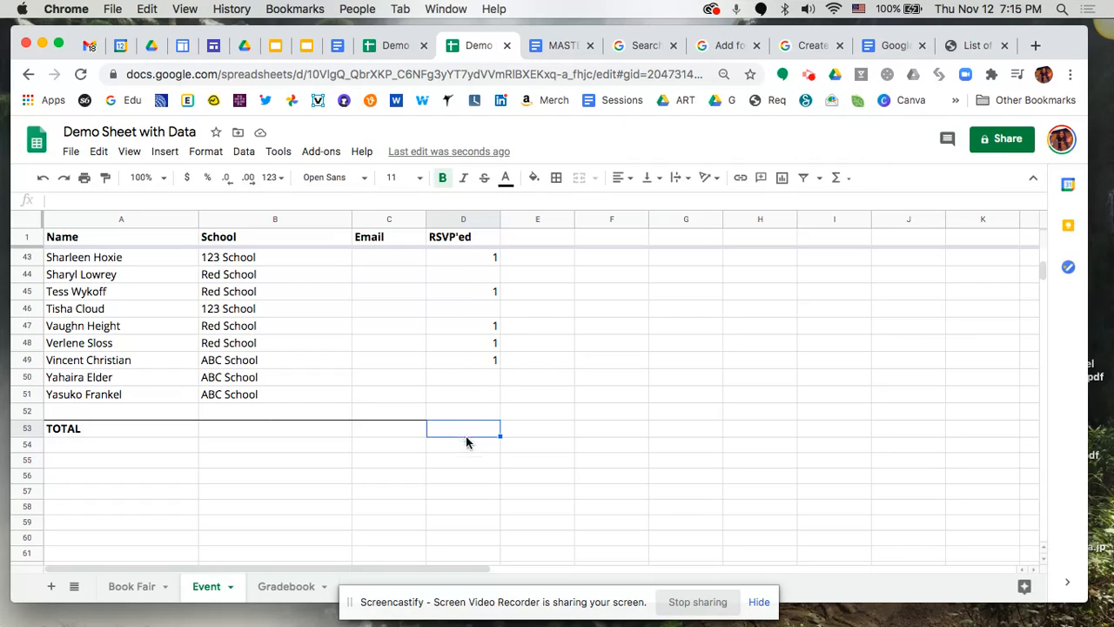
mouse_move(463, 435)
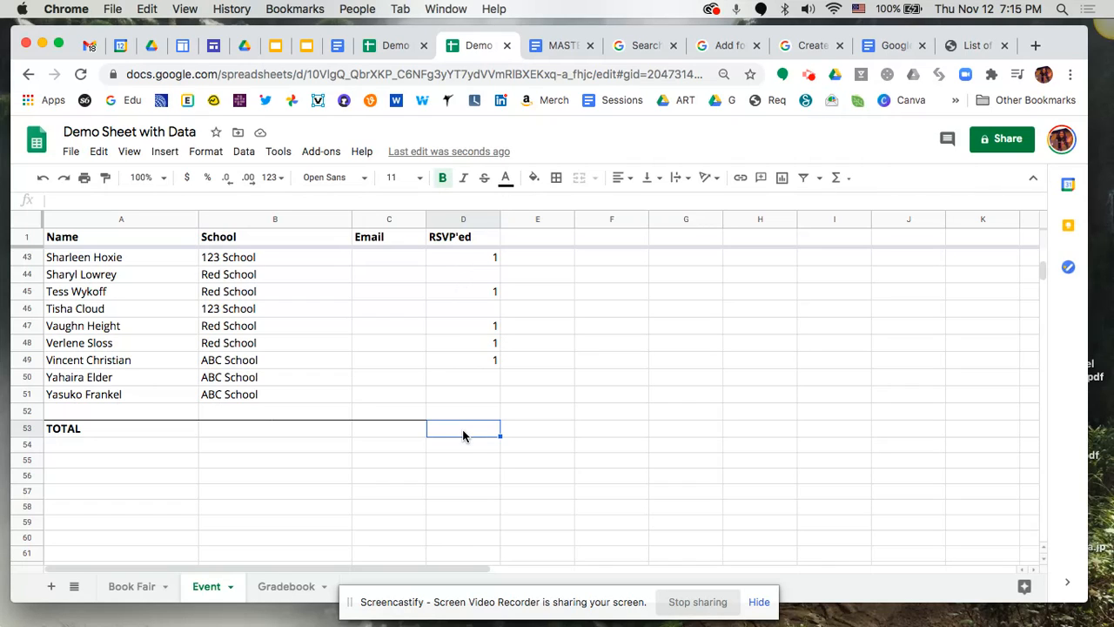
text(=)
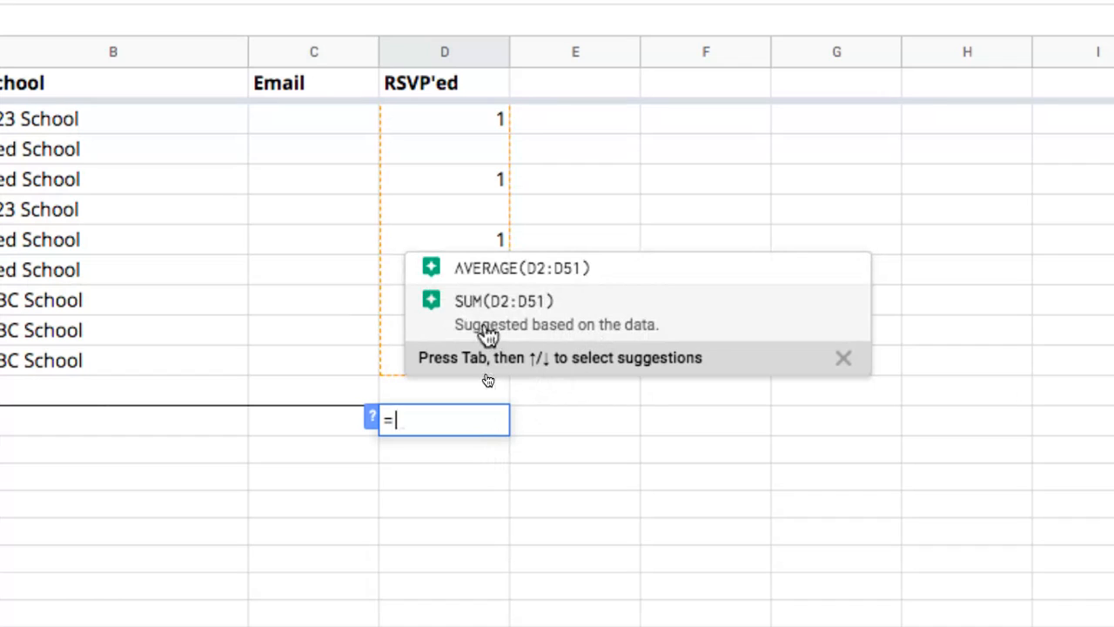
mouse_move(539, 312)
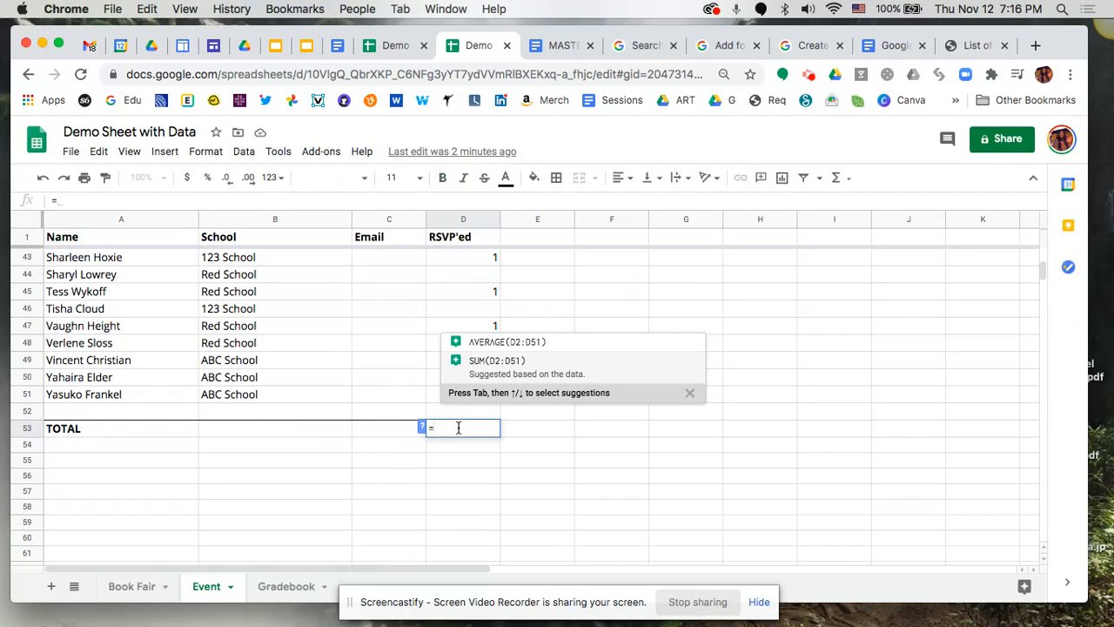
Complete the TOTAL as =SUM(D2:D53) so it shows 31 RSVPs
text(SUM(D2:D17)
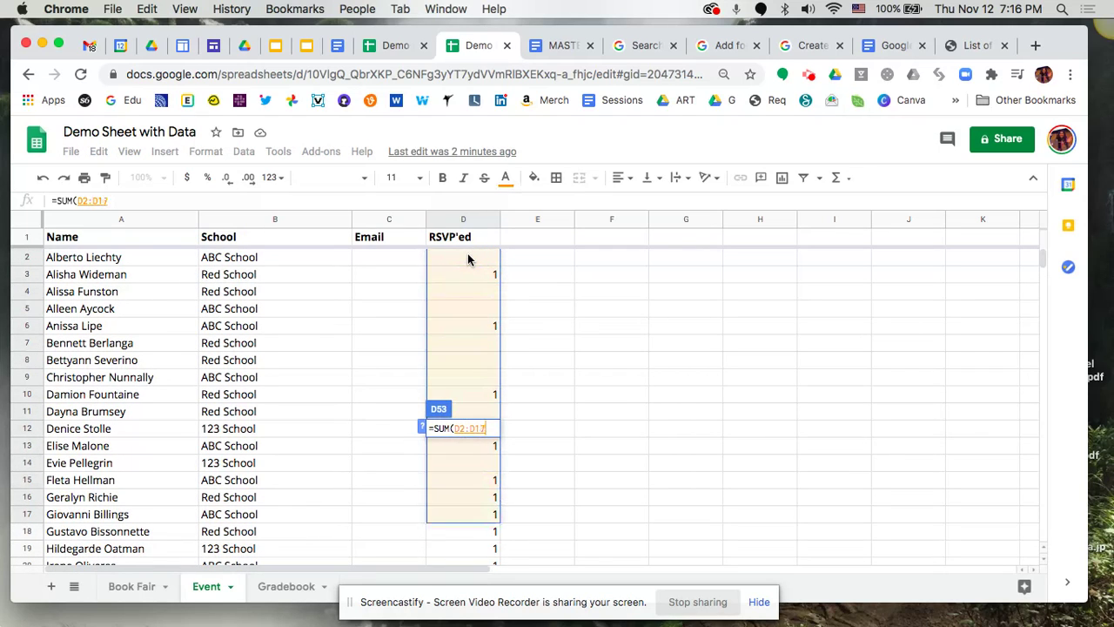
scroll(down, 3)
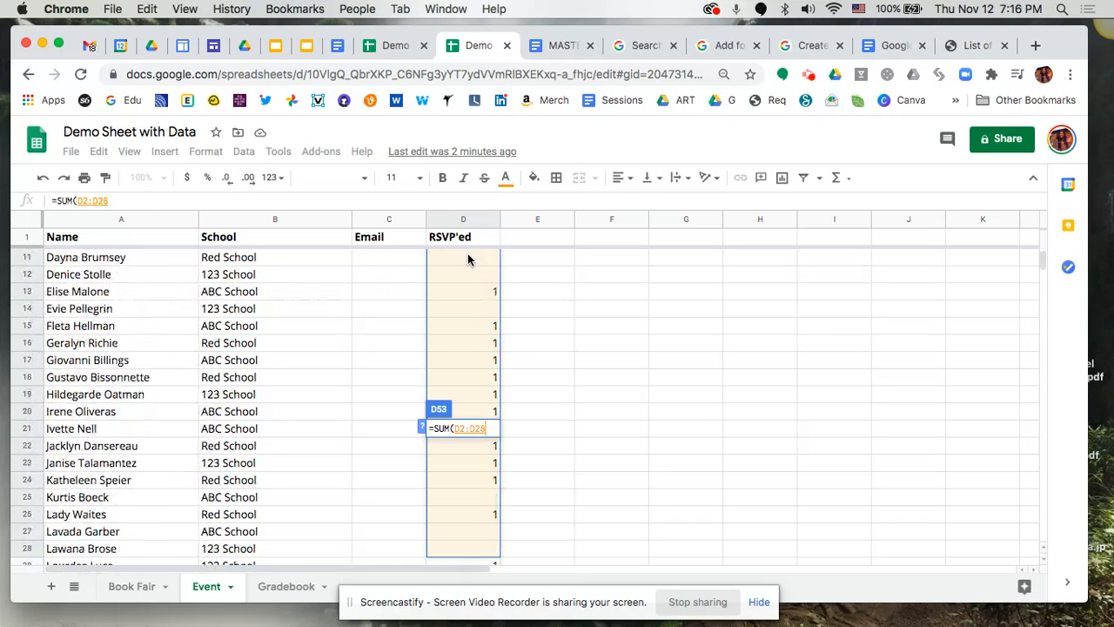
scroll(down, 3)
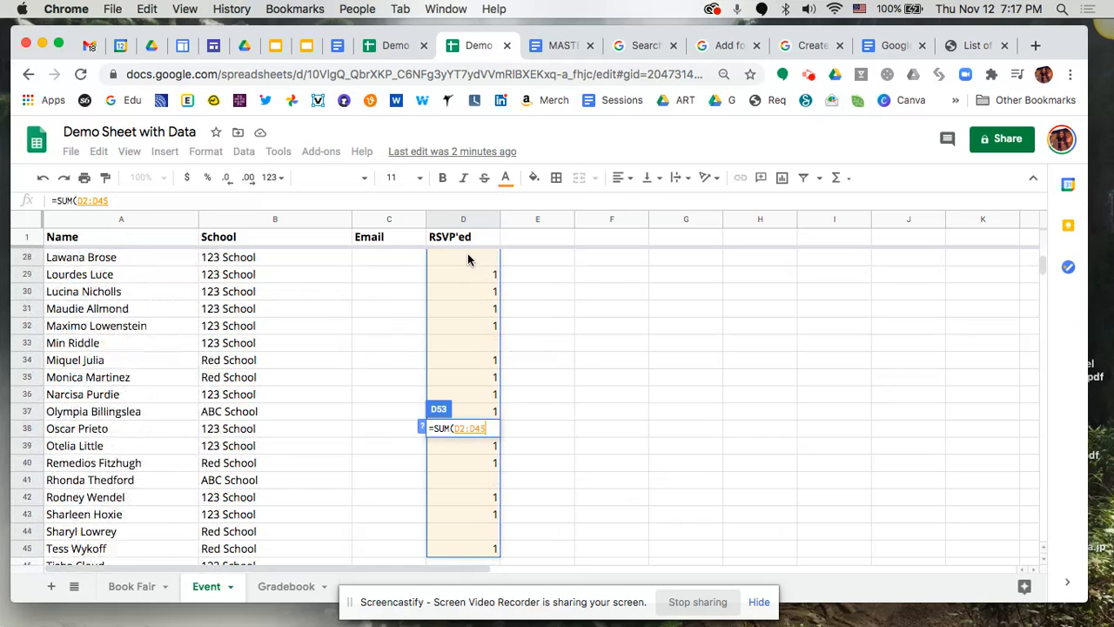
scroll(down, 3)
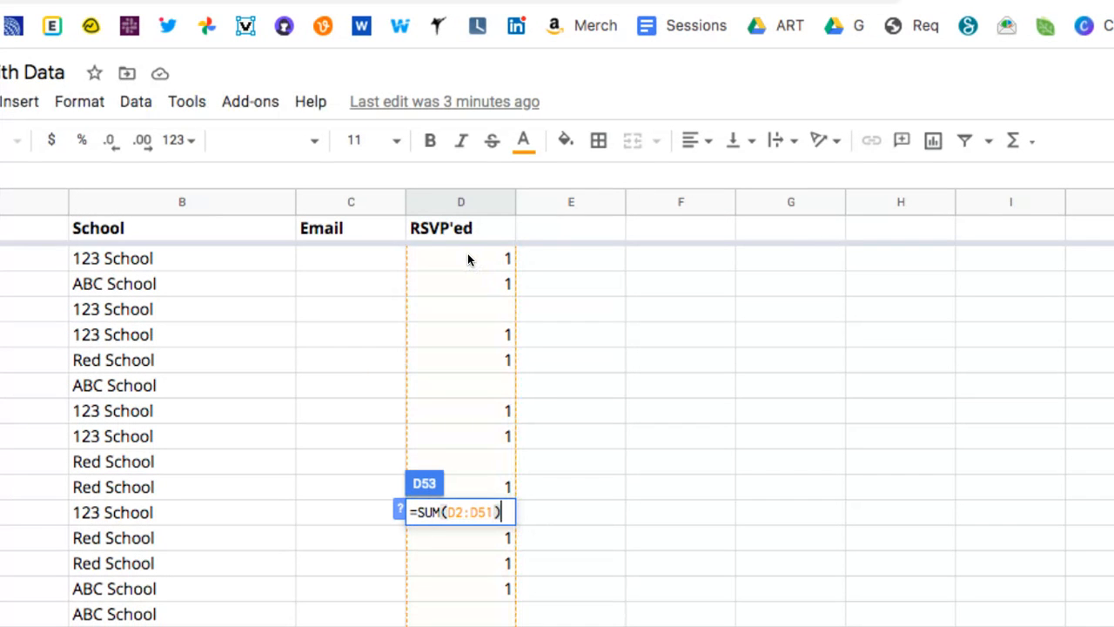
key(Enter)
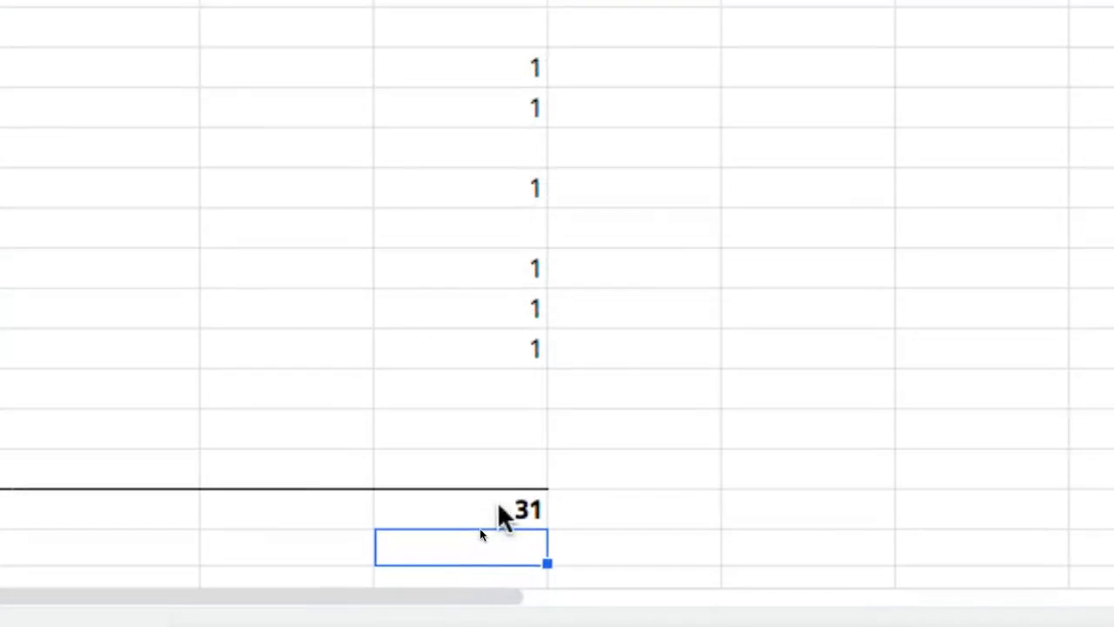
mouse_move(521, 408)
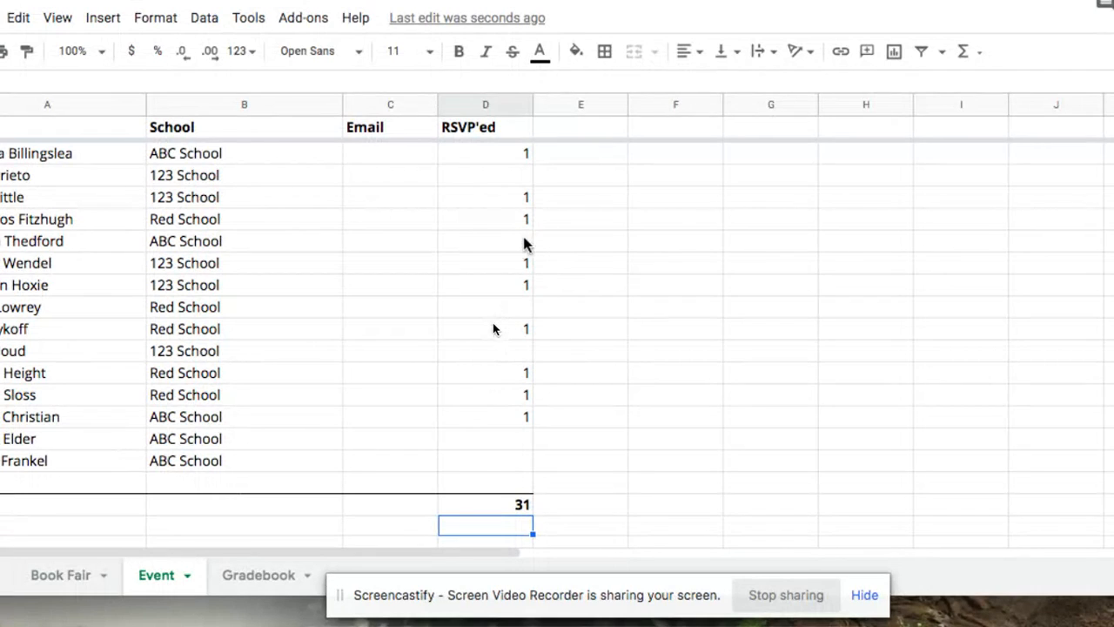
click(484, 240)
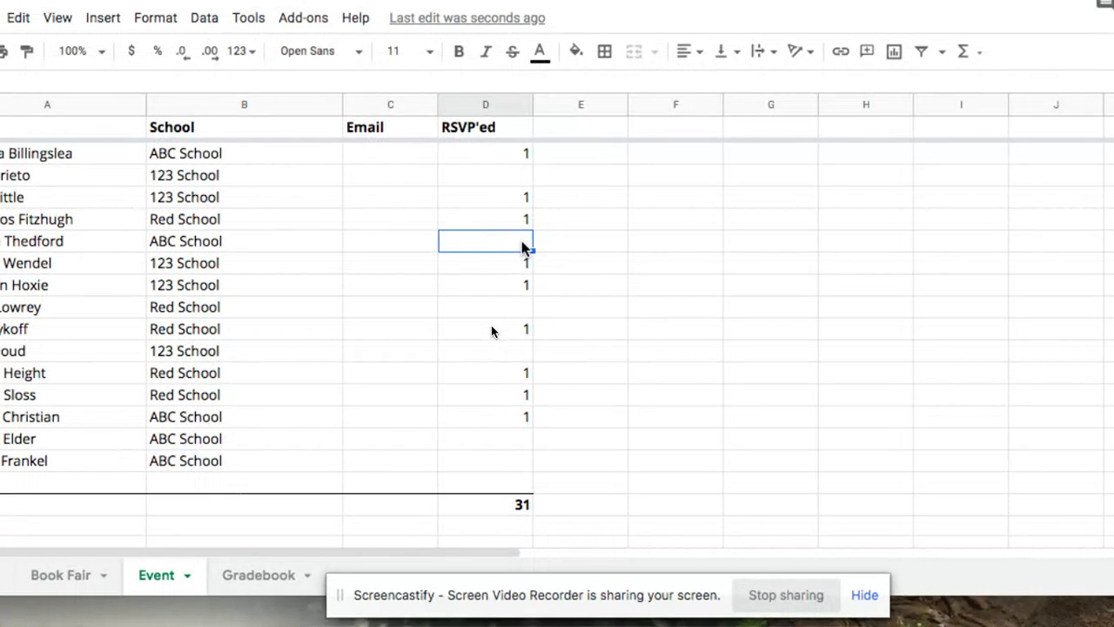
text(1)
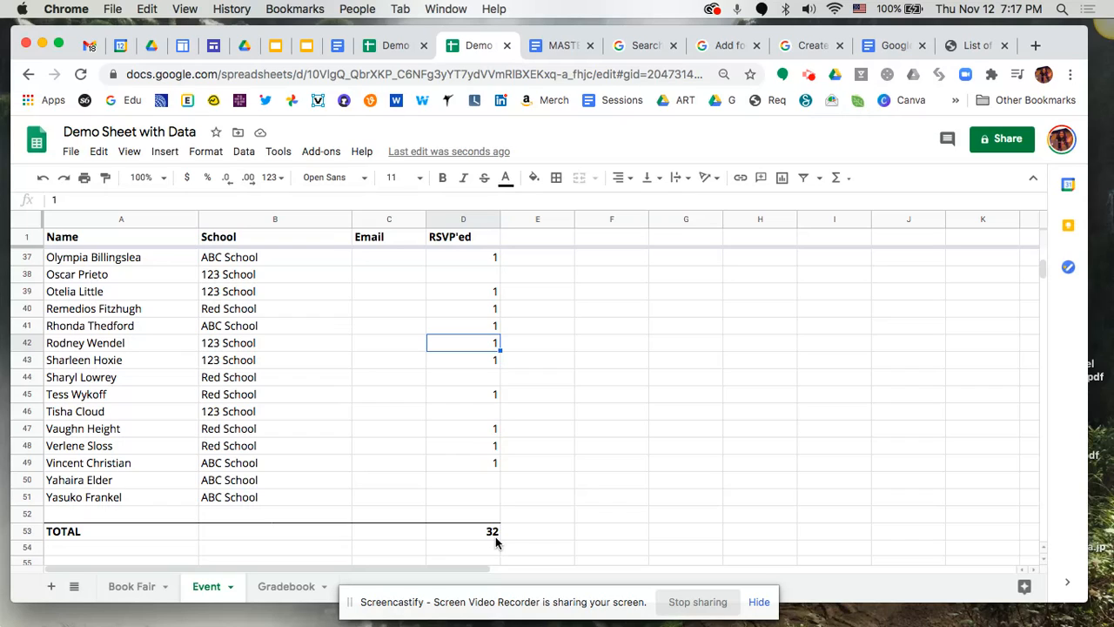
mouse_move(860, 178)
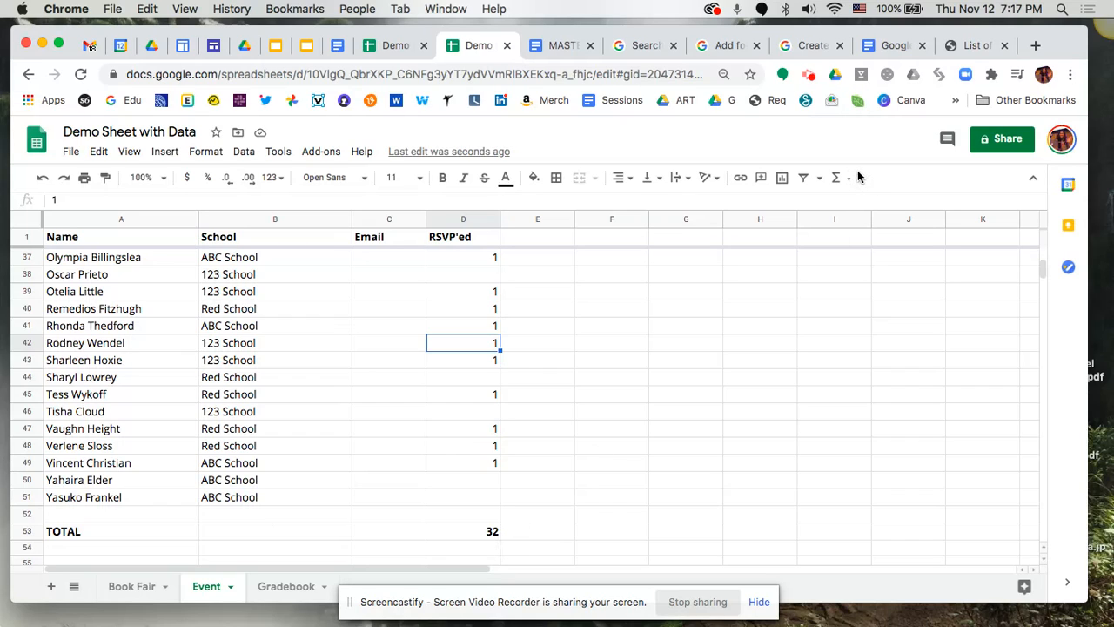
mouse_move(884, 171)
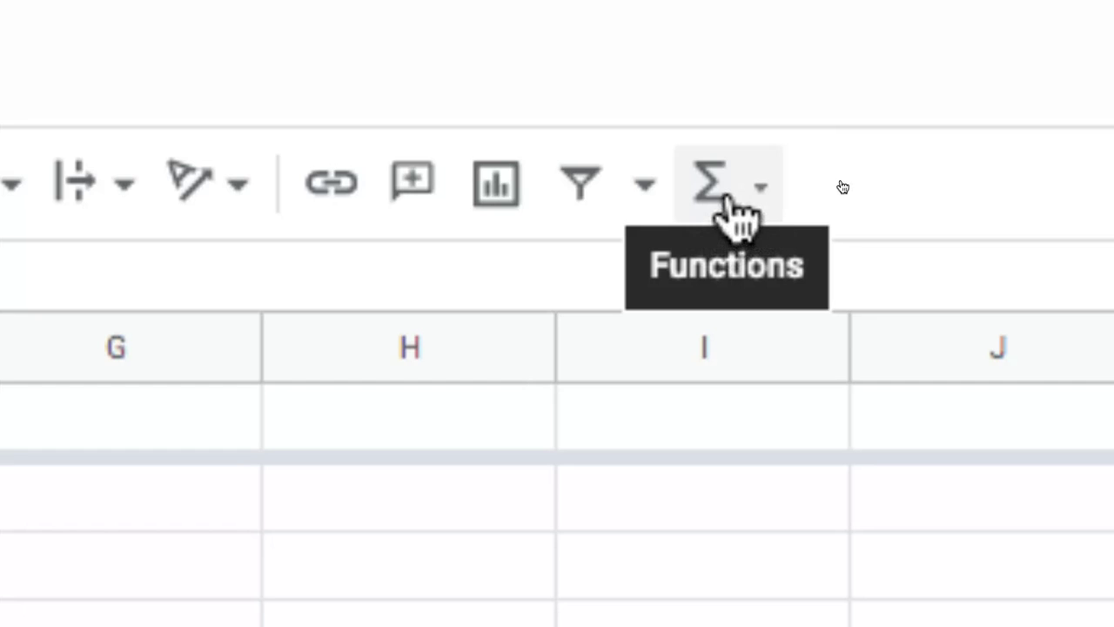
click(722, 183)
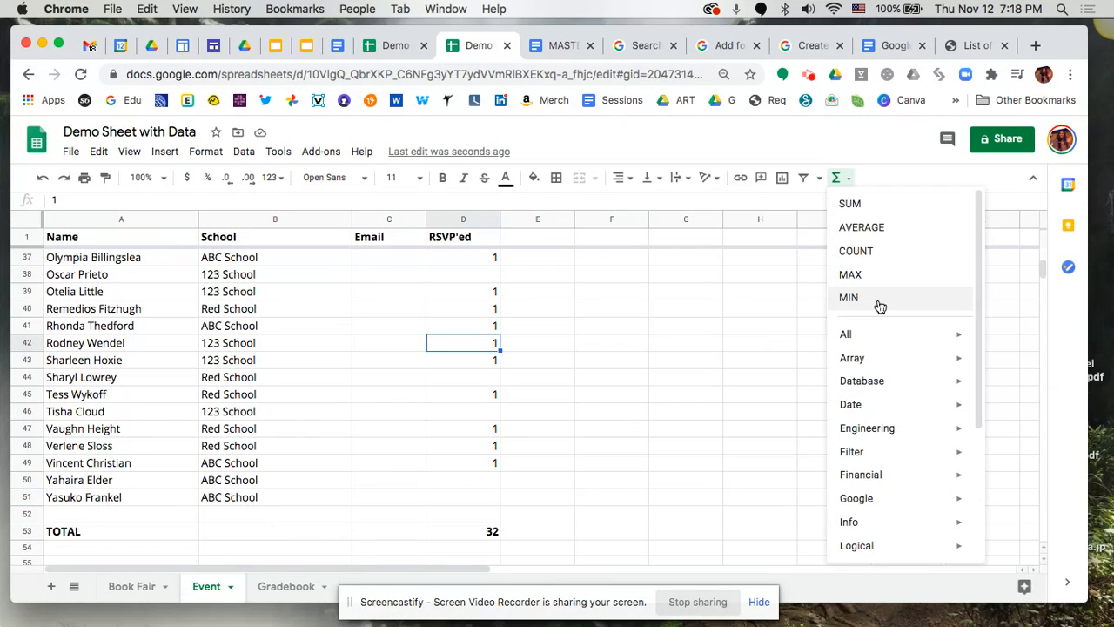
click(536, 446)
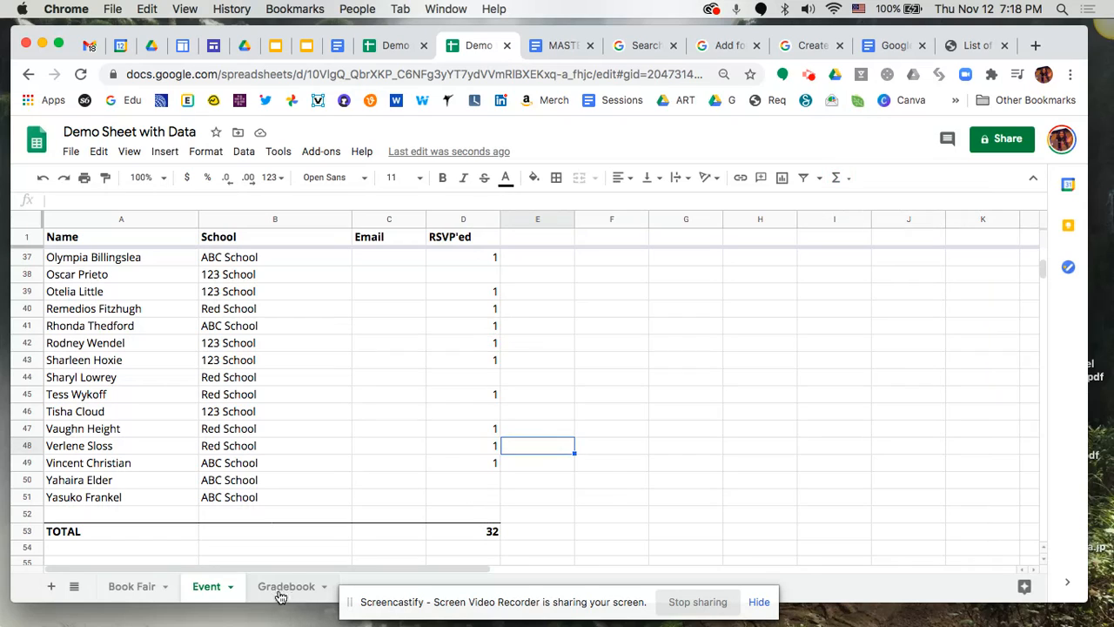
On the Gradebook sheet, add a bold "Class Average" label in A17 below the students
click(287, 585)
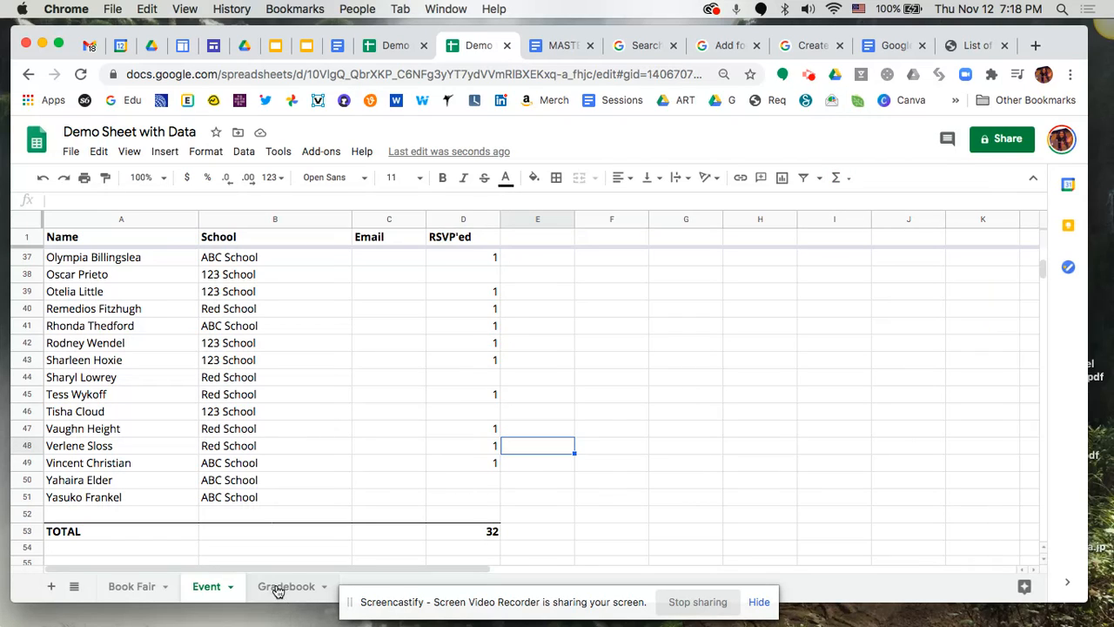
click(287, 586)
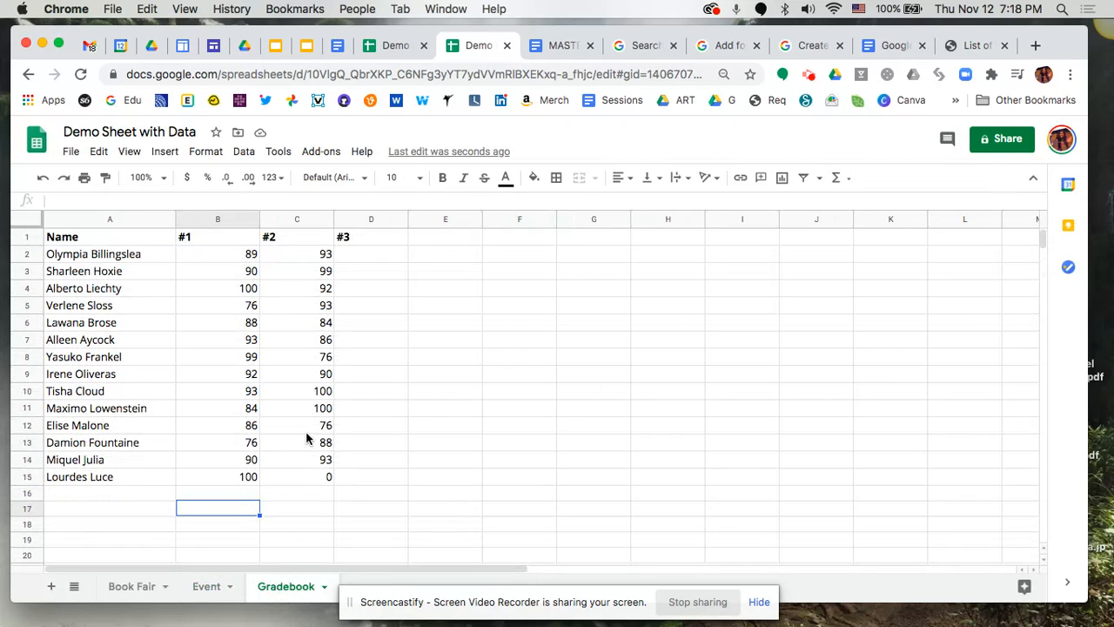
mouse_move(306, 418)
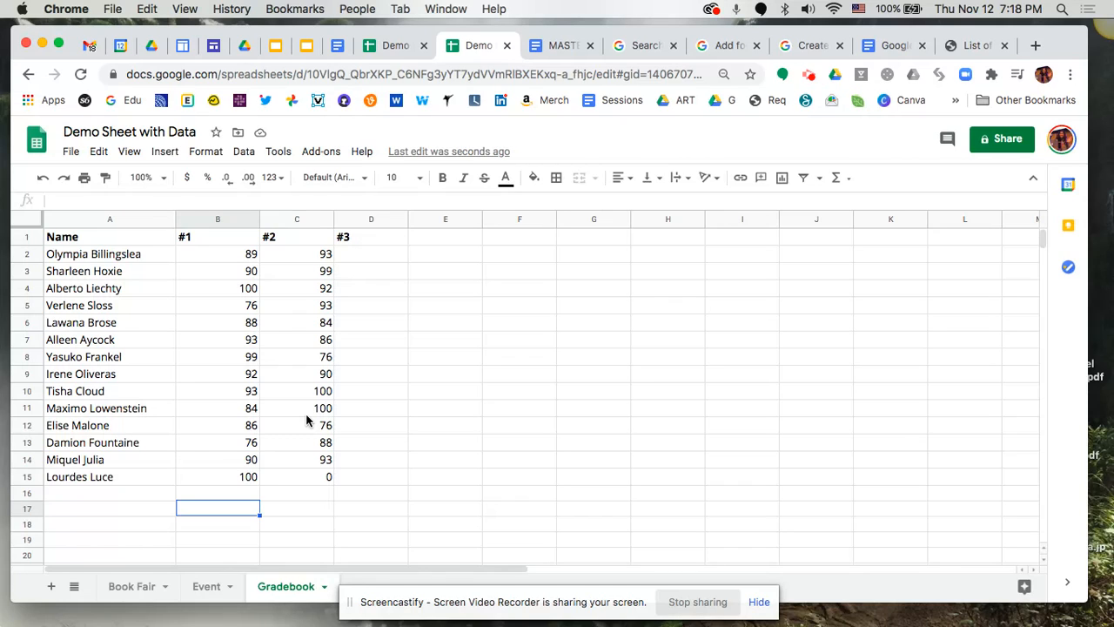
mouse_move(237, 385)
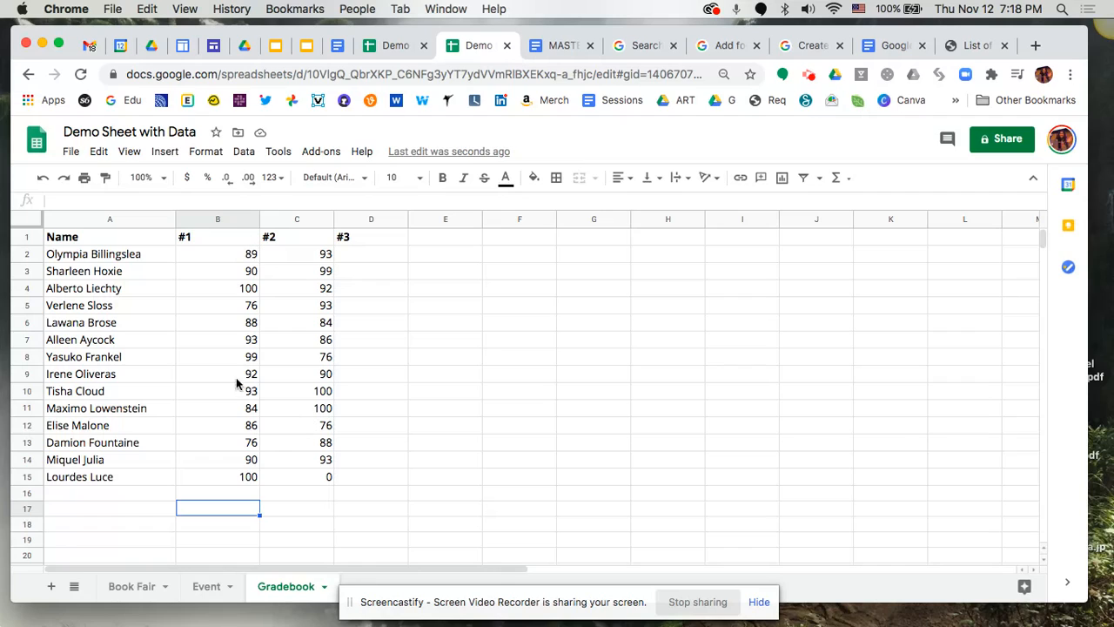
click(132, 515)
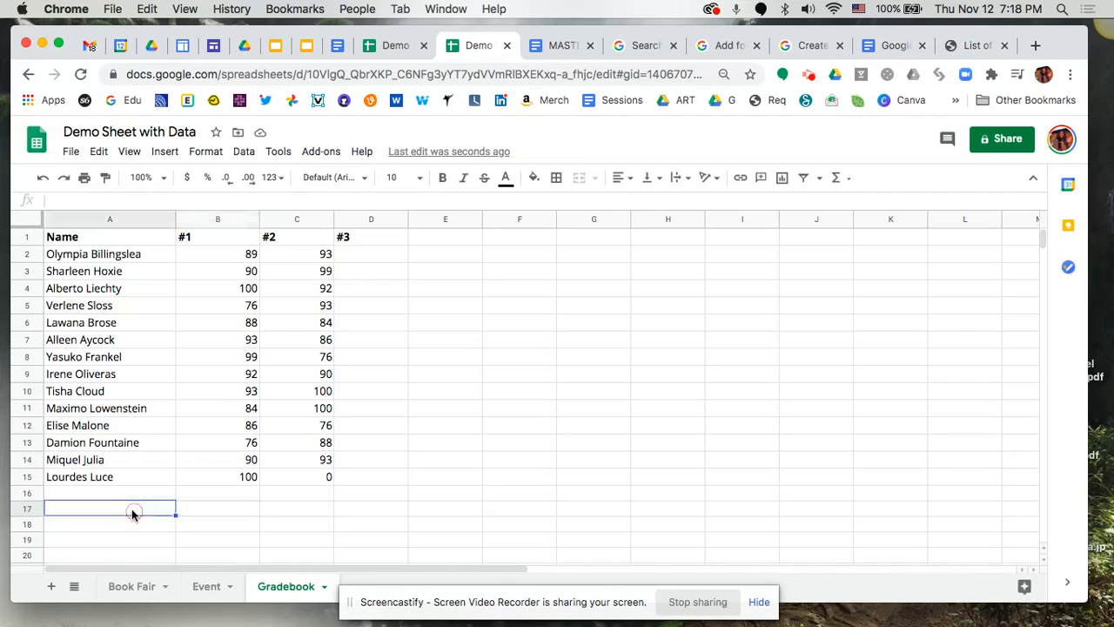
text(Class)
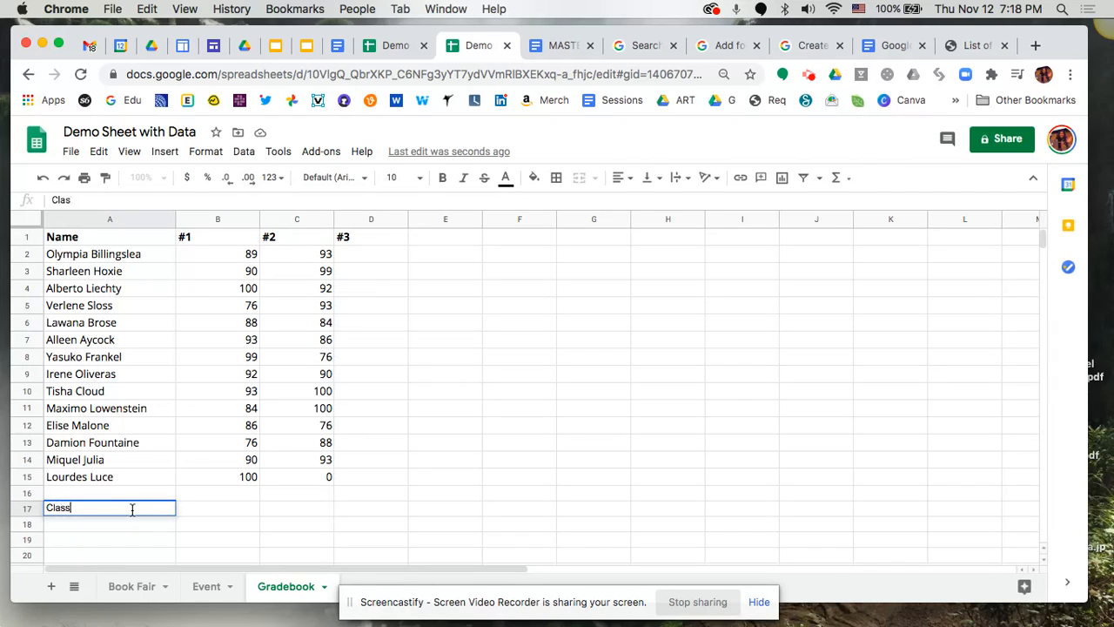
text(Average)
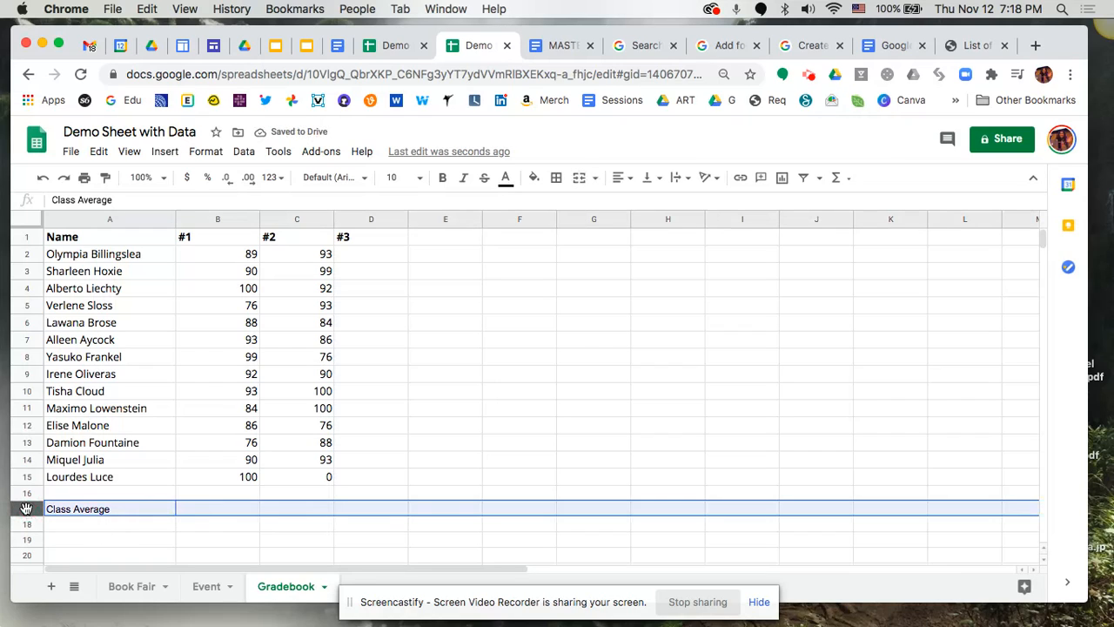
click(216, 508)
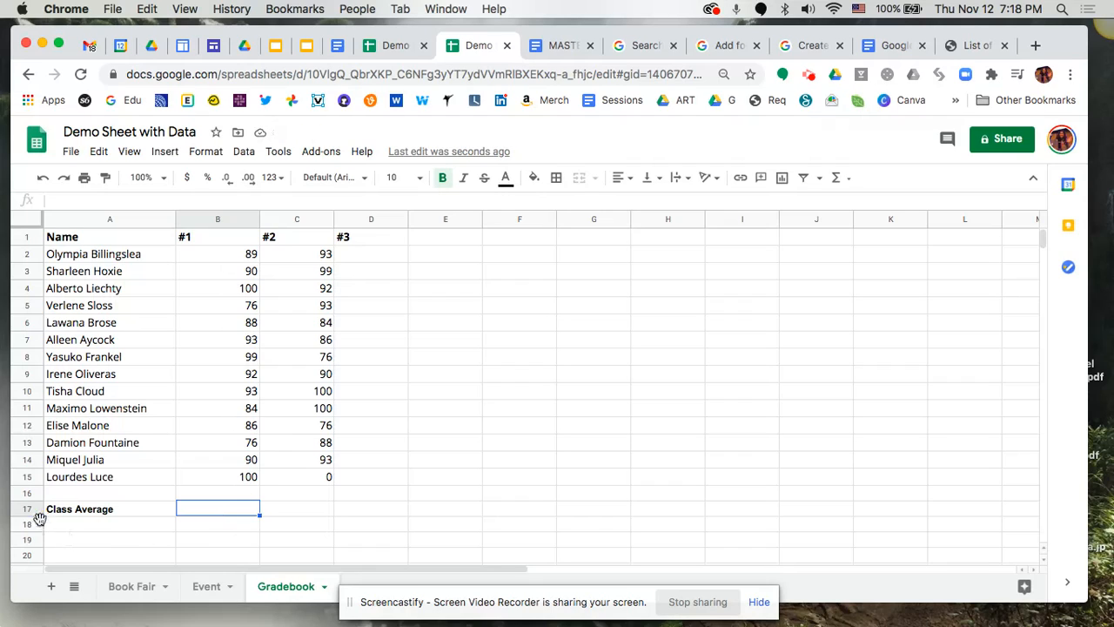
mouse_move(254, 251)
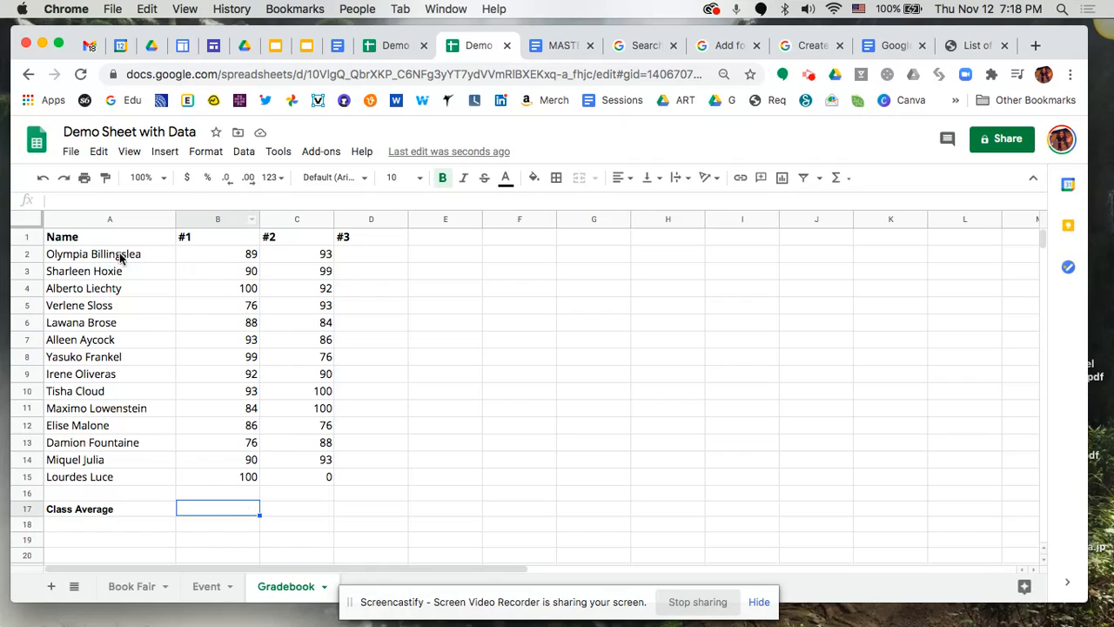
mouse_move(212, 262)
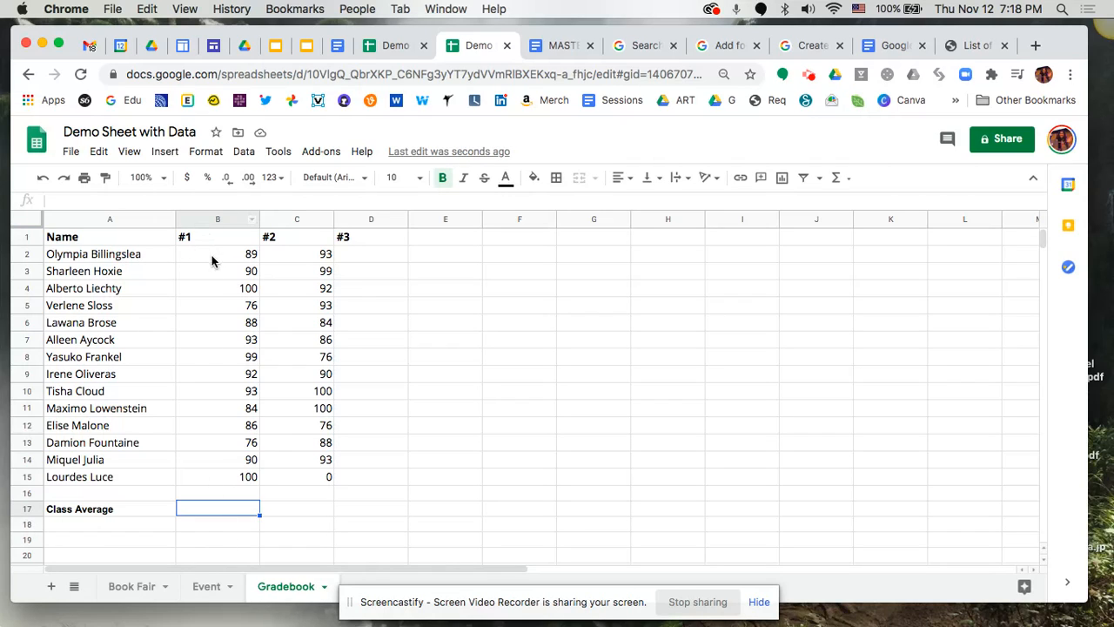
mouse_move(213, 339)
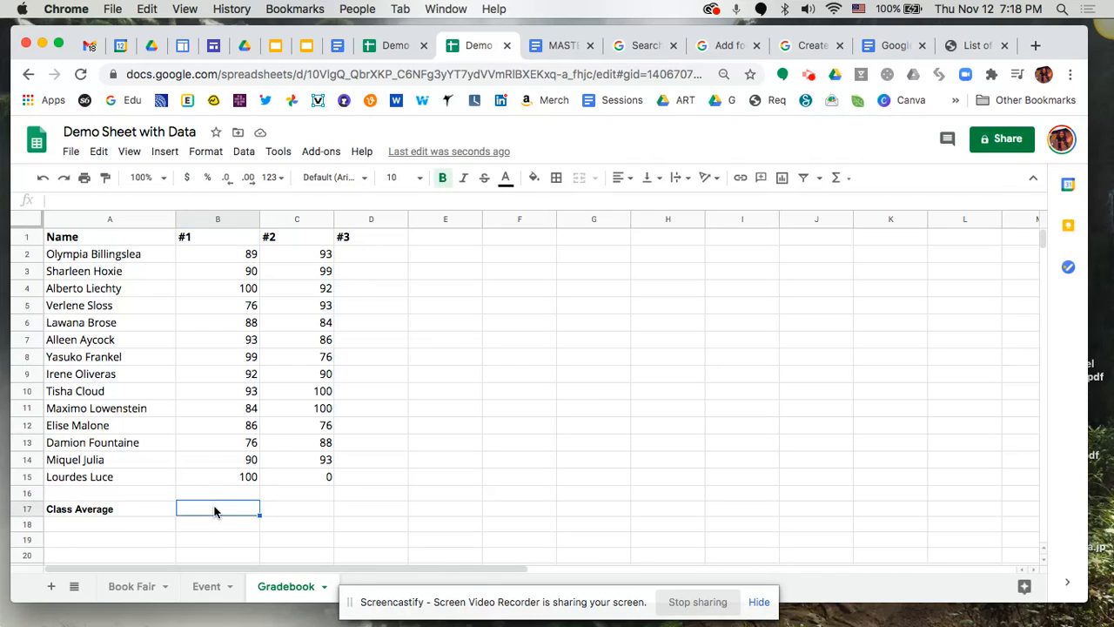
Enter =AVERAGE(B2:B15) in B17, giving 89.714 for the #1 scores
text(=)
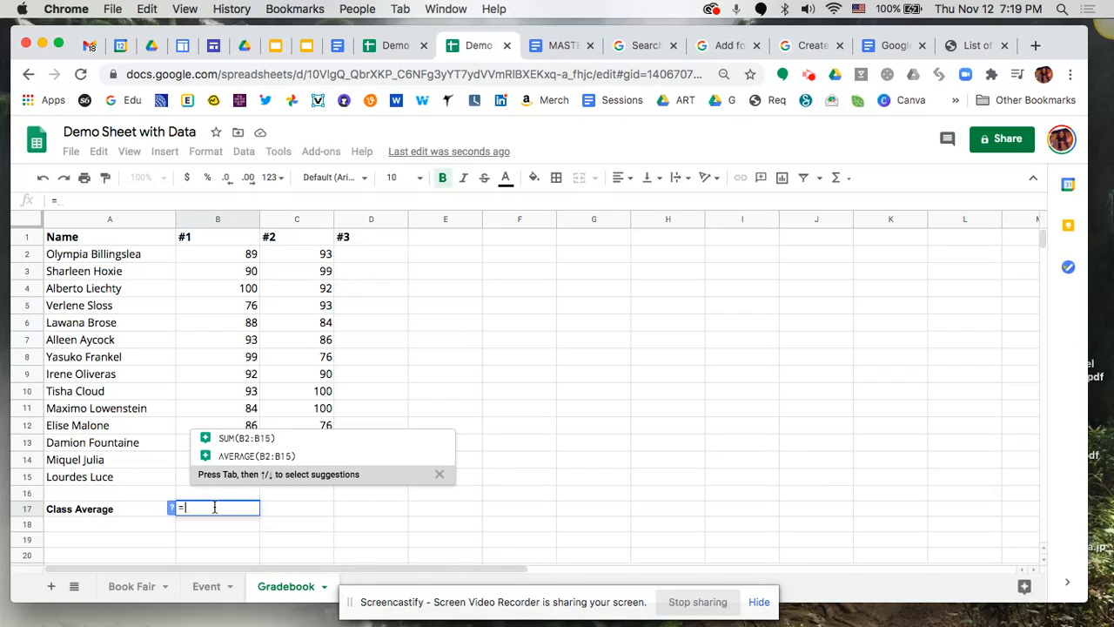
text(AVERAGE()
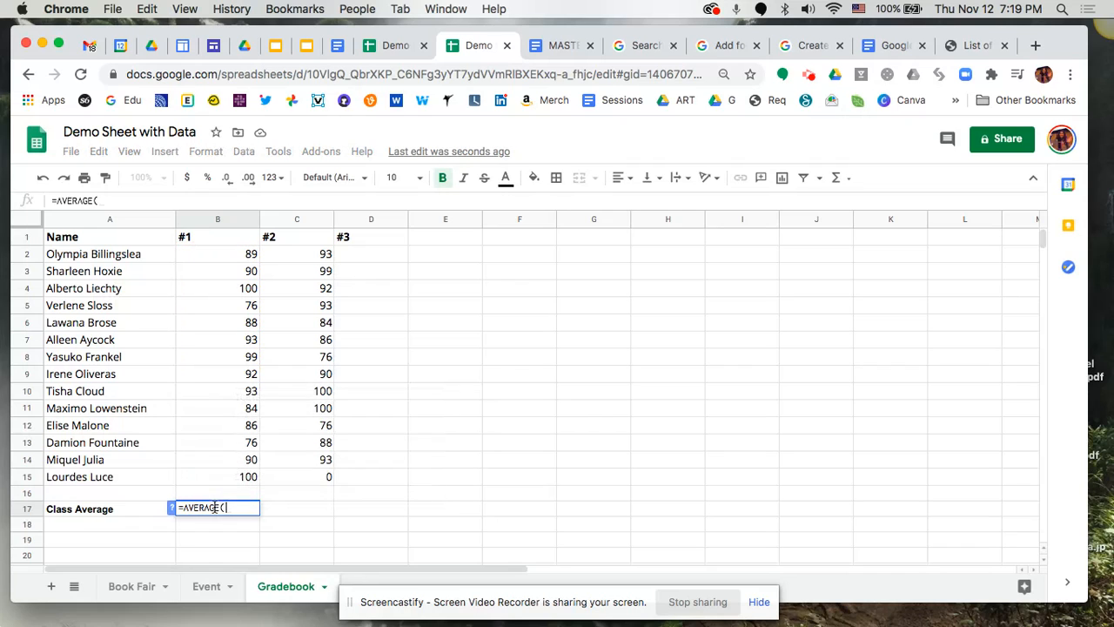
mouse_move(241, 505)
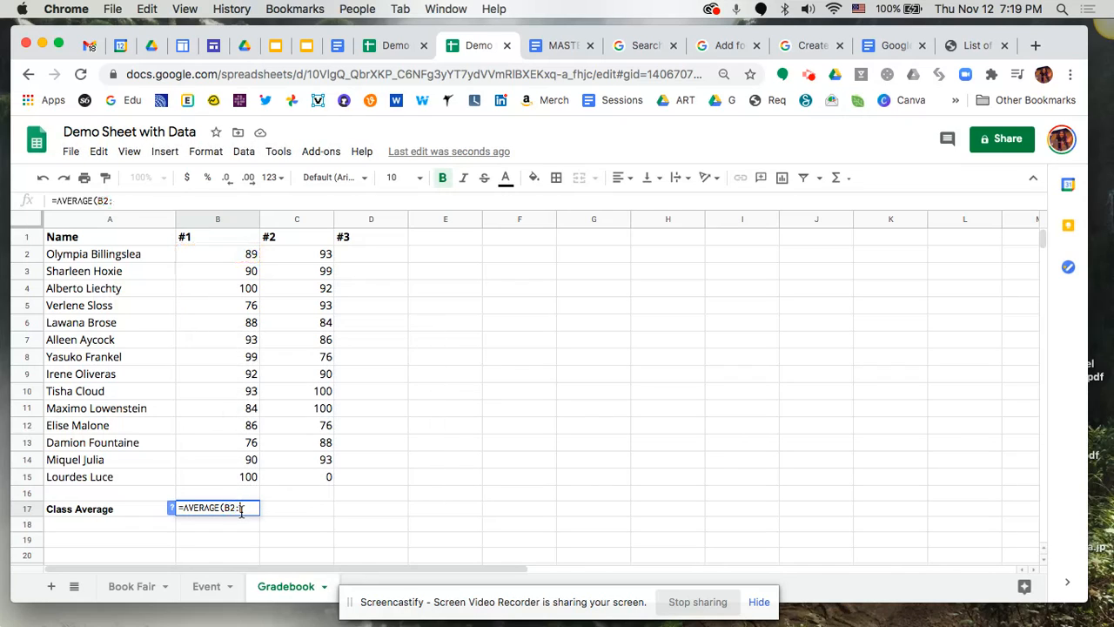
click(216, 236)
text(B15))
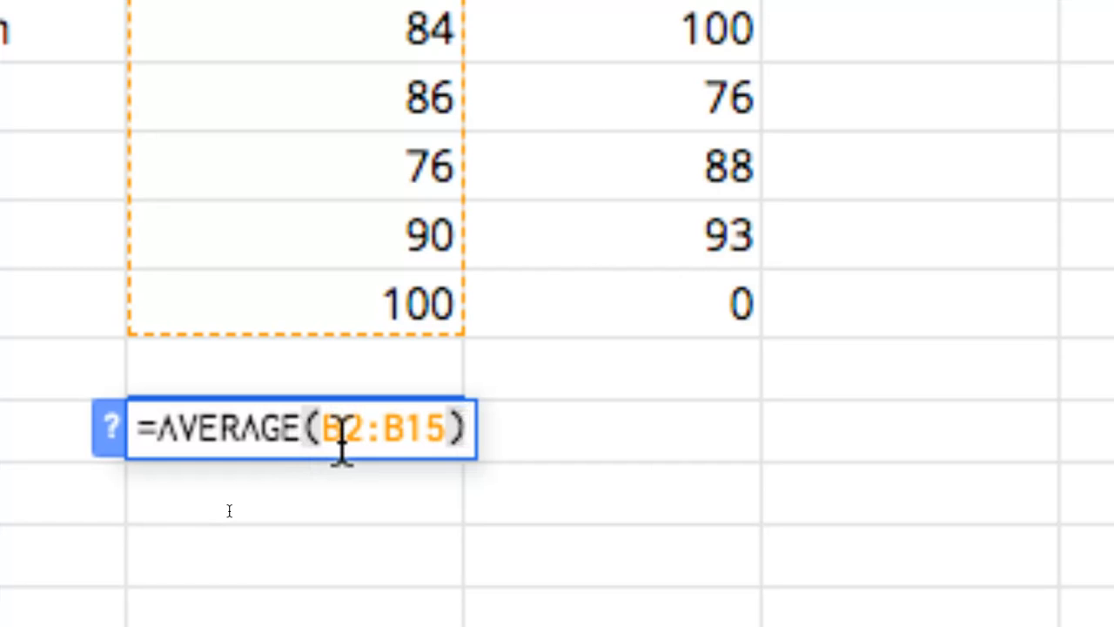
key(Enter)
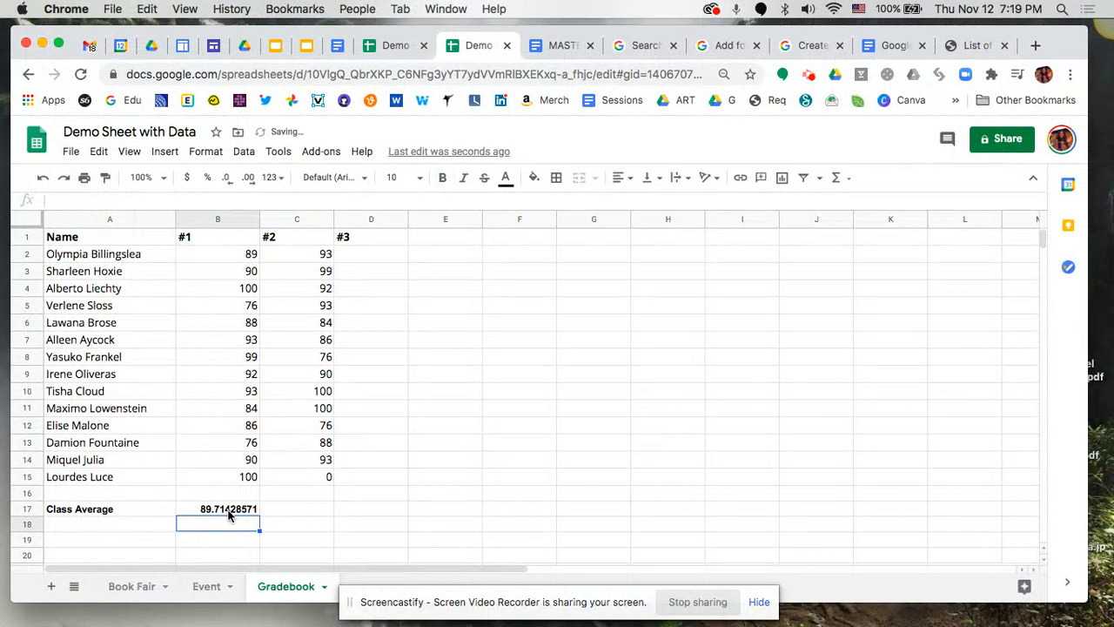
Copy the B17 average into C17 so it averages C2:C15 to 83.571
click(217, 509)
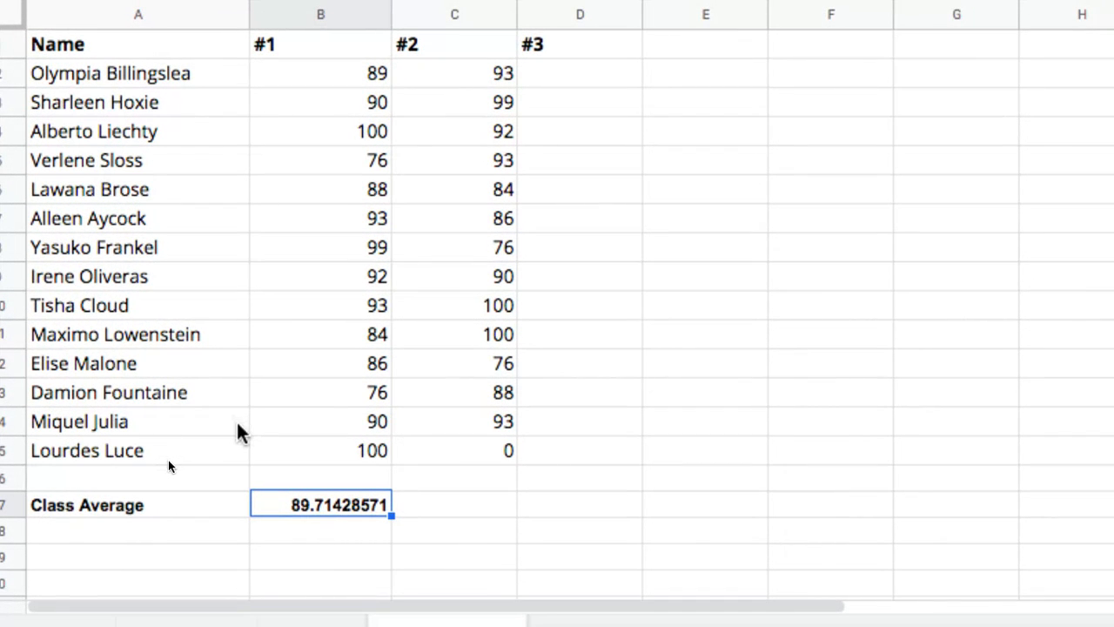
mouse_move(282, 519)
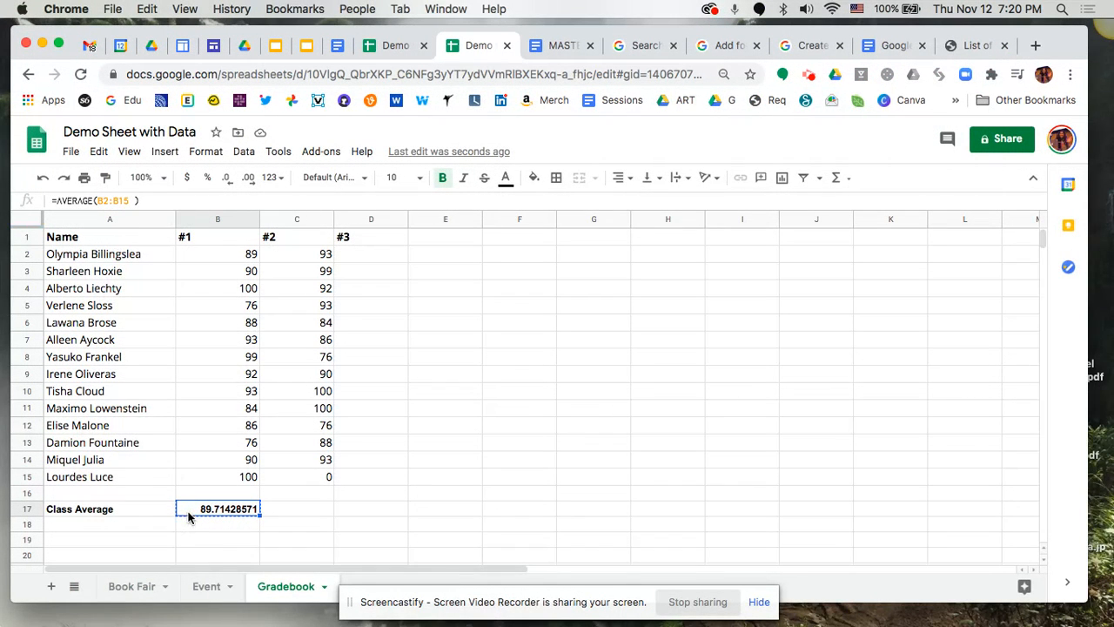
click(296, 508)
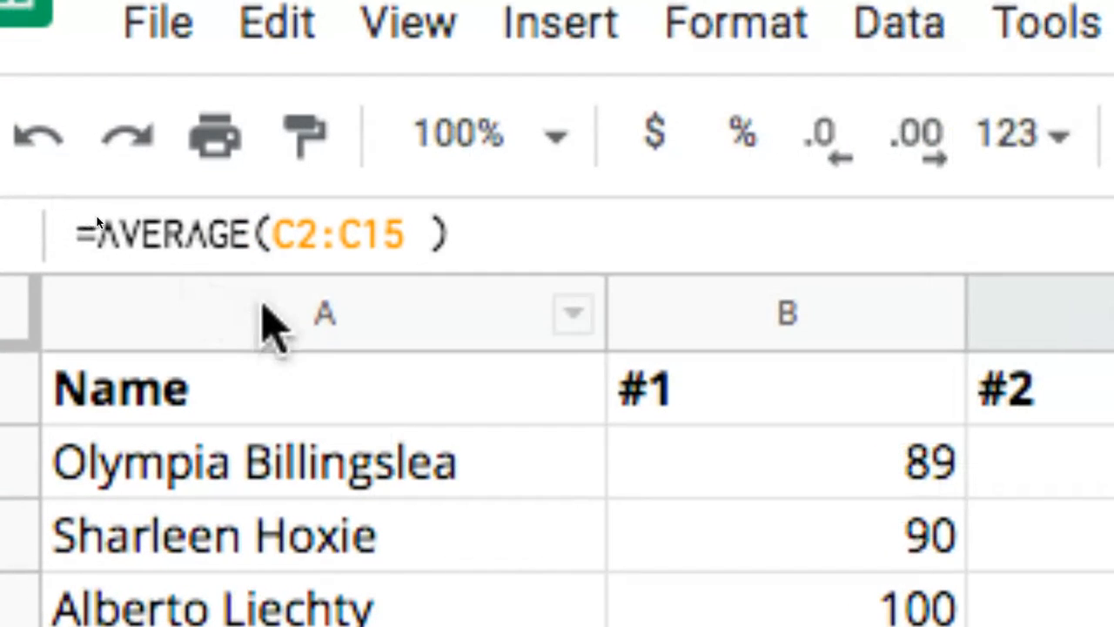
mouse_move(373, 287)
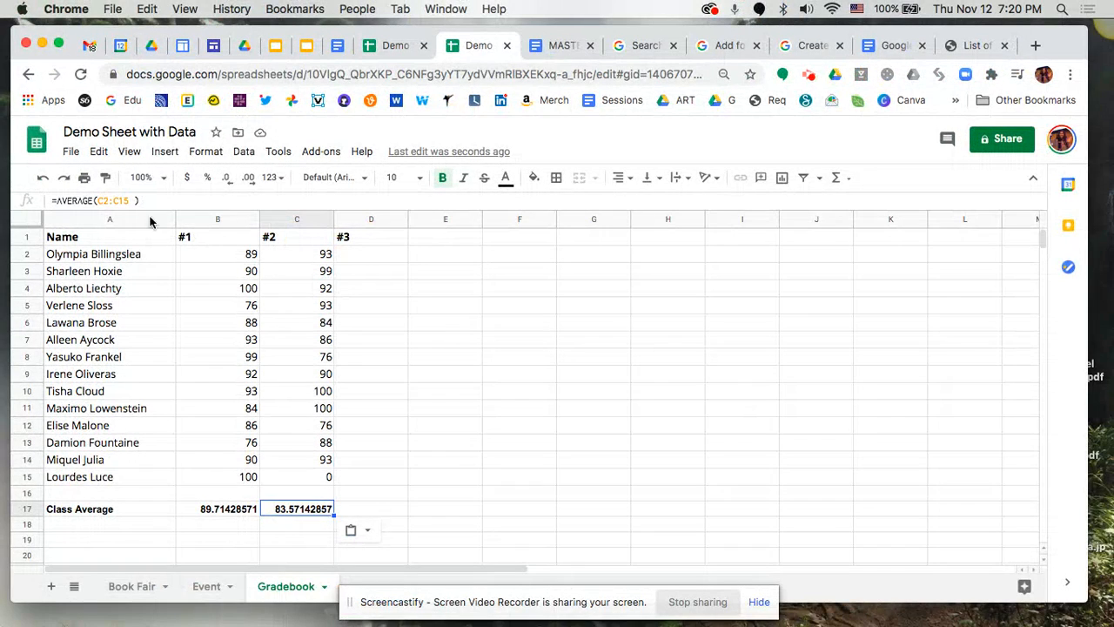
Fill the AVERAGE formula into D17:F17 and enter zero scores so those averages read 0
click(296, 493)
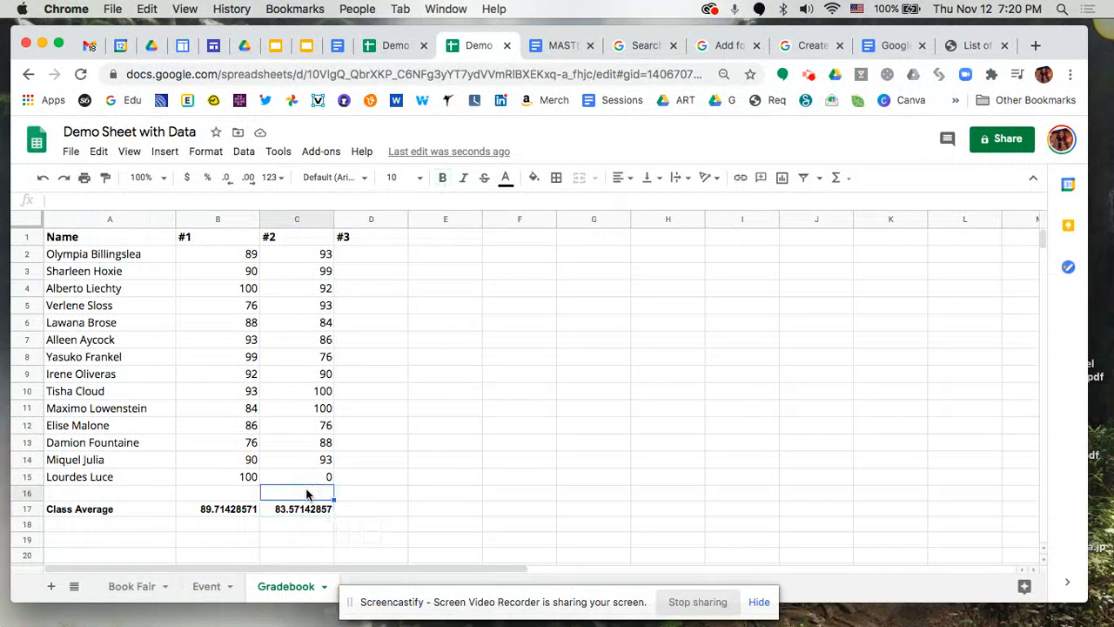
click(295, 508)
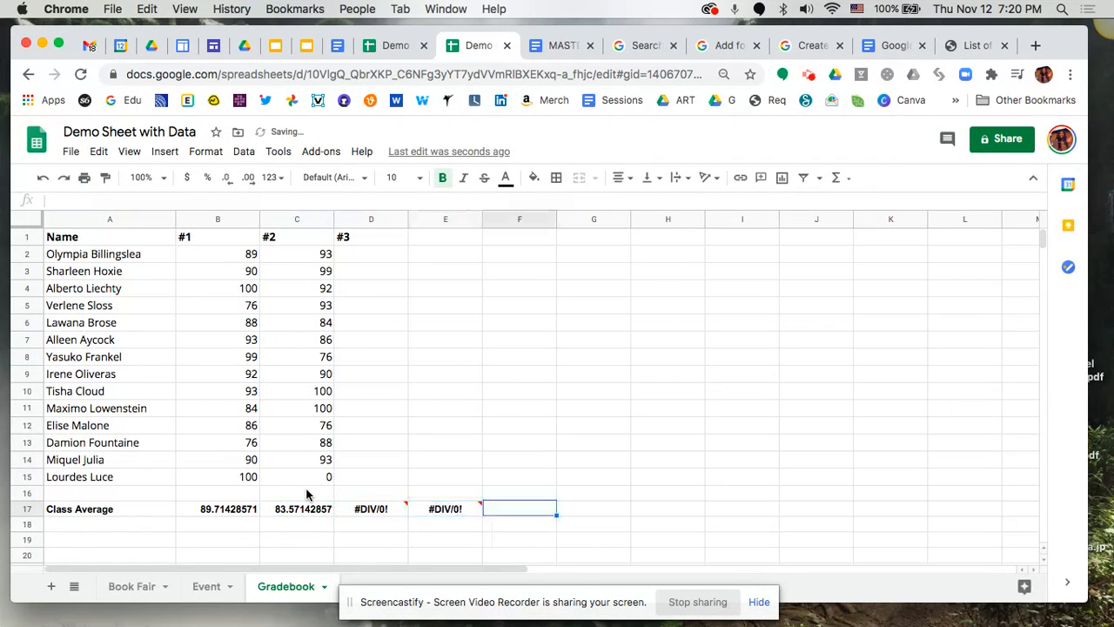
scroll(right, 3)
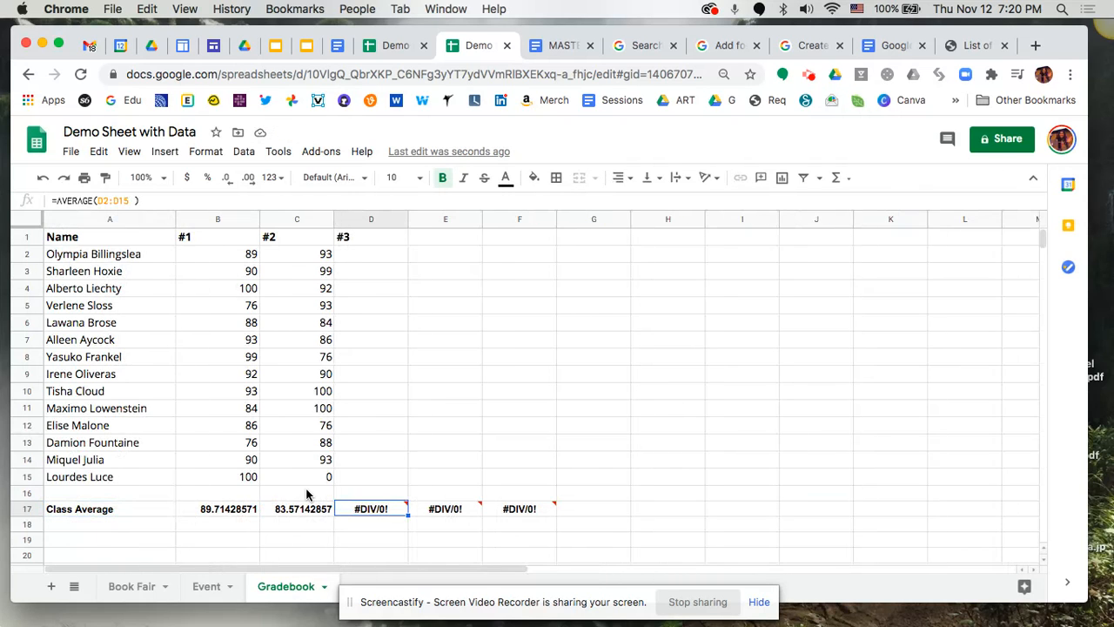
mouse_move(372, 543)
text(0)
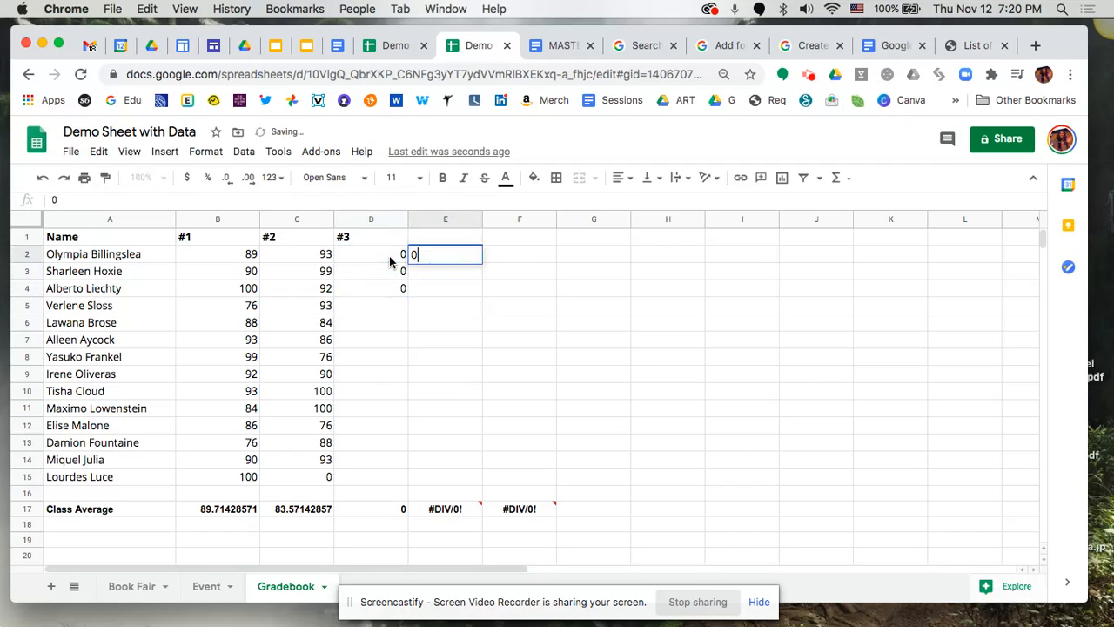
key(Enter)
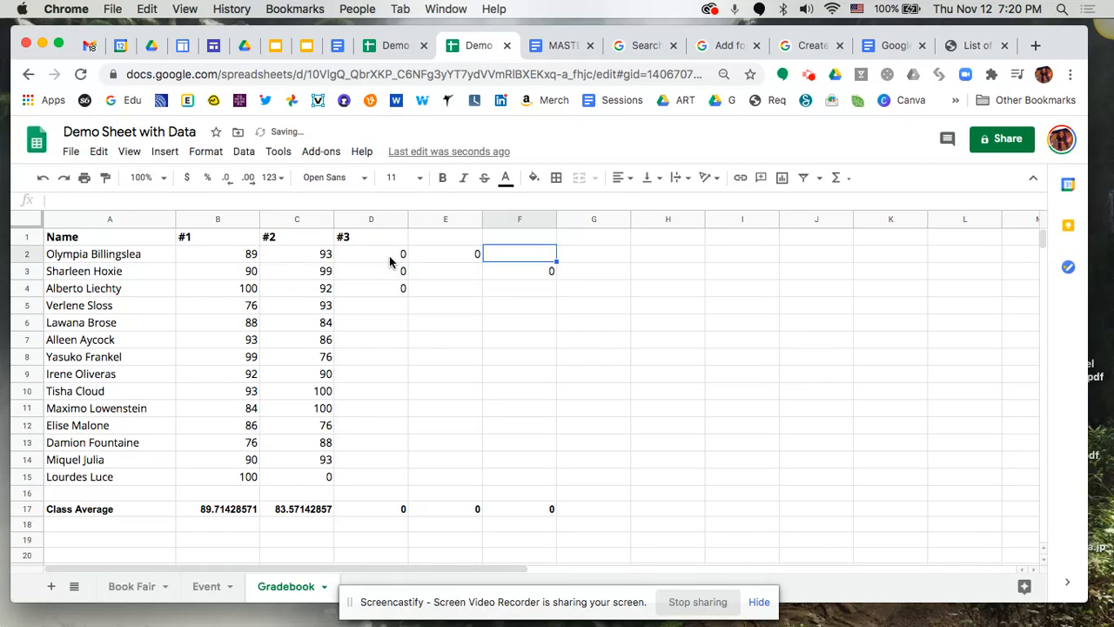
click(518, 272)
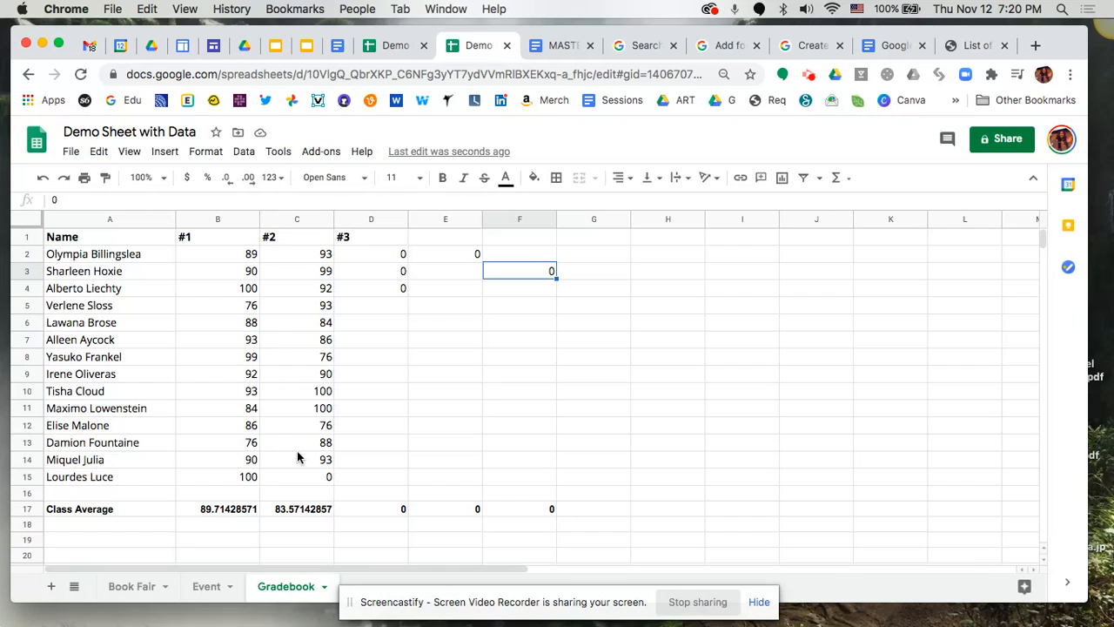
mouse_move(836, 177)
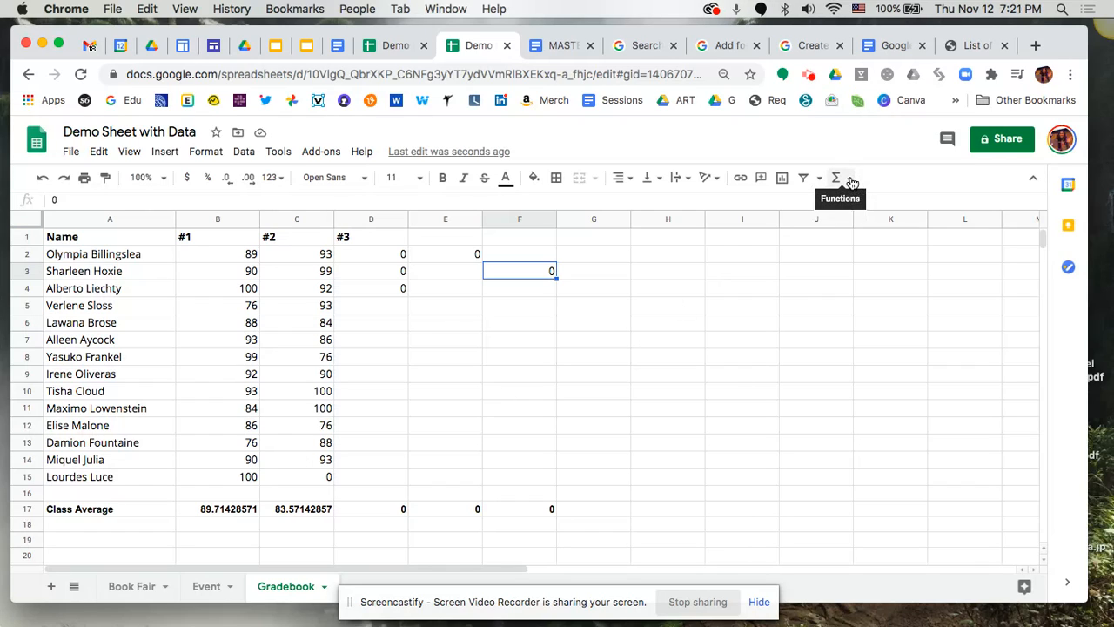
click(836, 177)
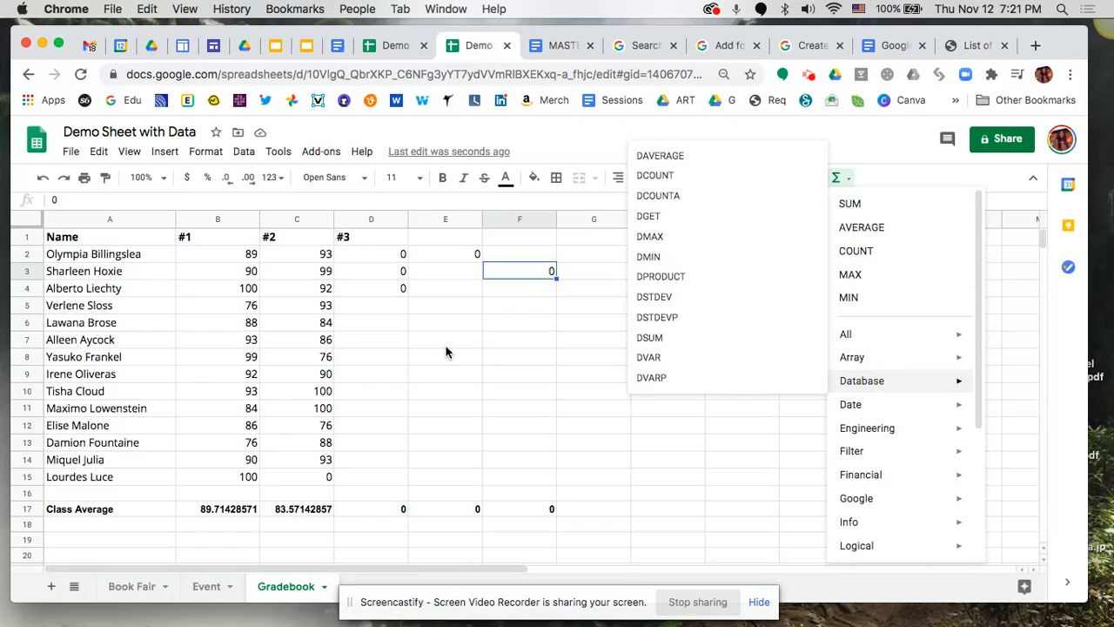
click(445, 338)
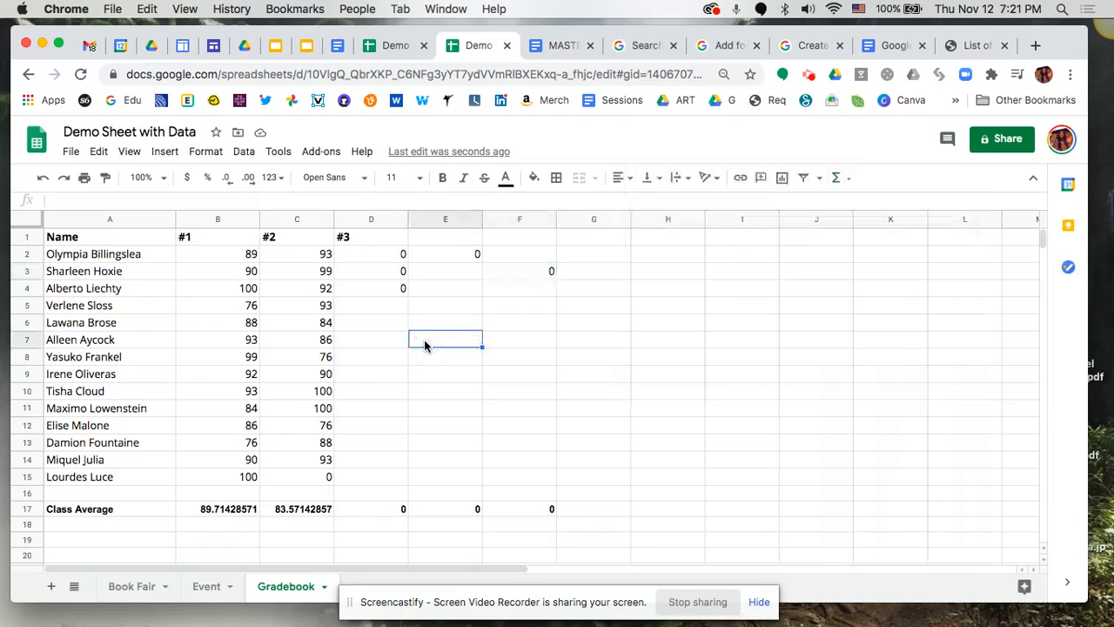